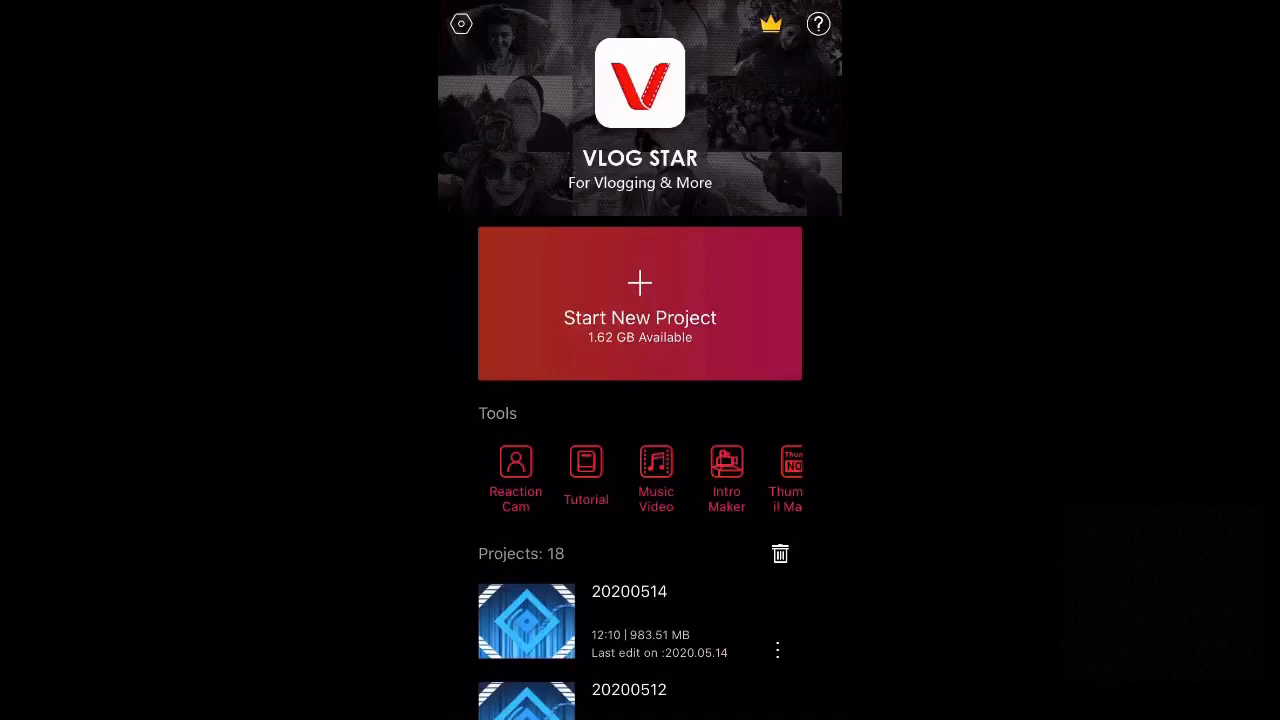
# - Create a new project from three selected video clips on a 16:9 canvas and enter editing
pyautogui.click(640, 304)
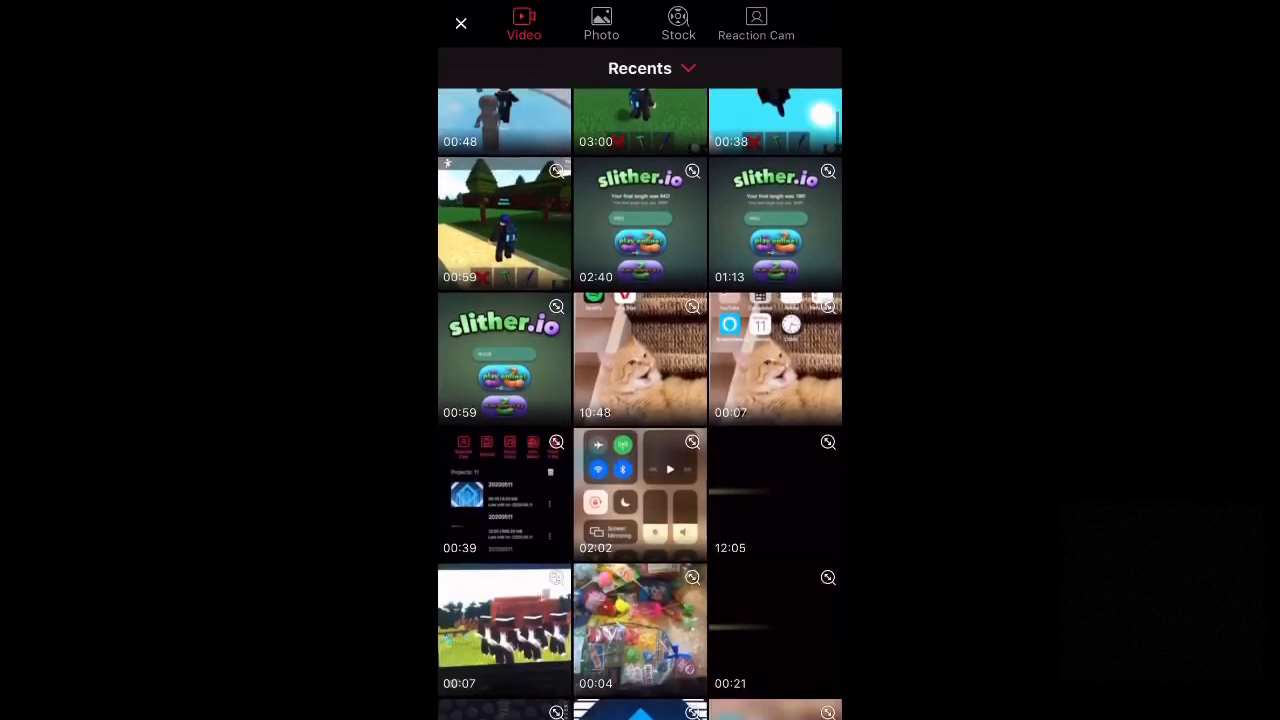
pyautogui.scroll(-3)
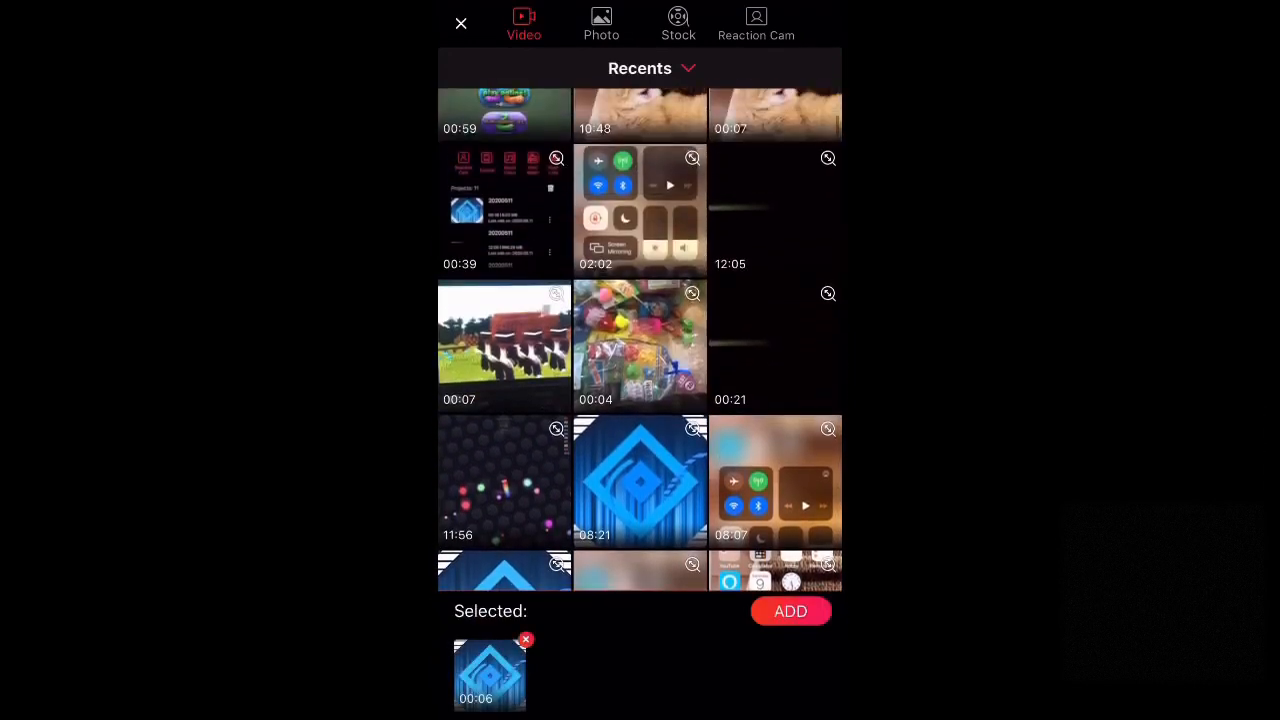
pyautogui.click(504, 480)
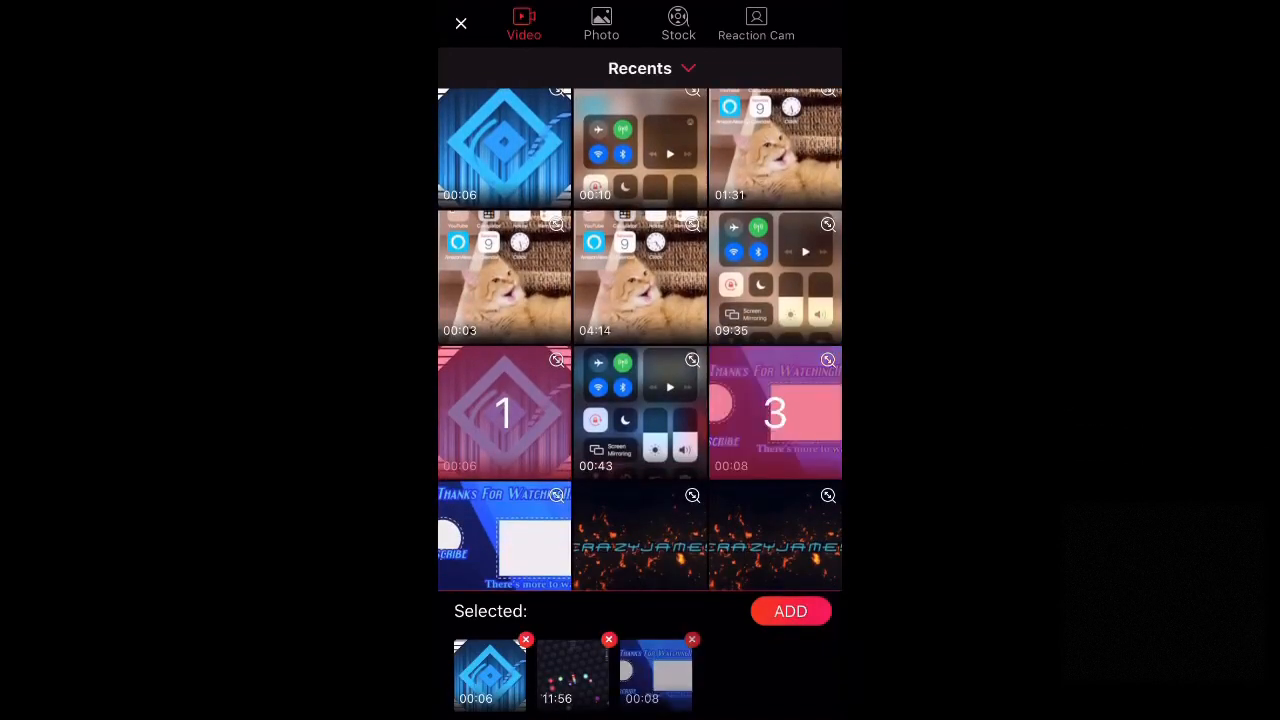
pyautogui.click(790, 612)
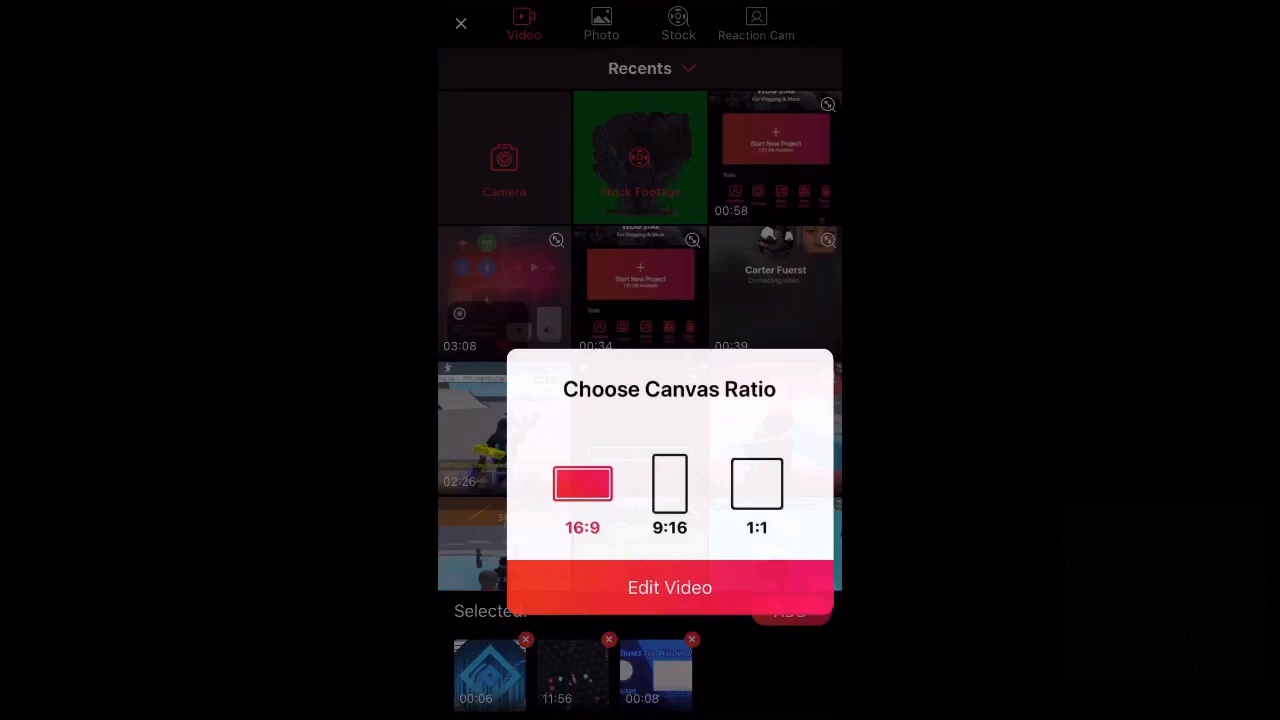
pyautogui.click(668, 588)
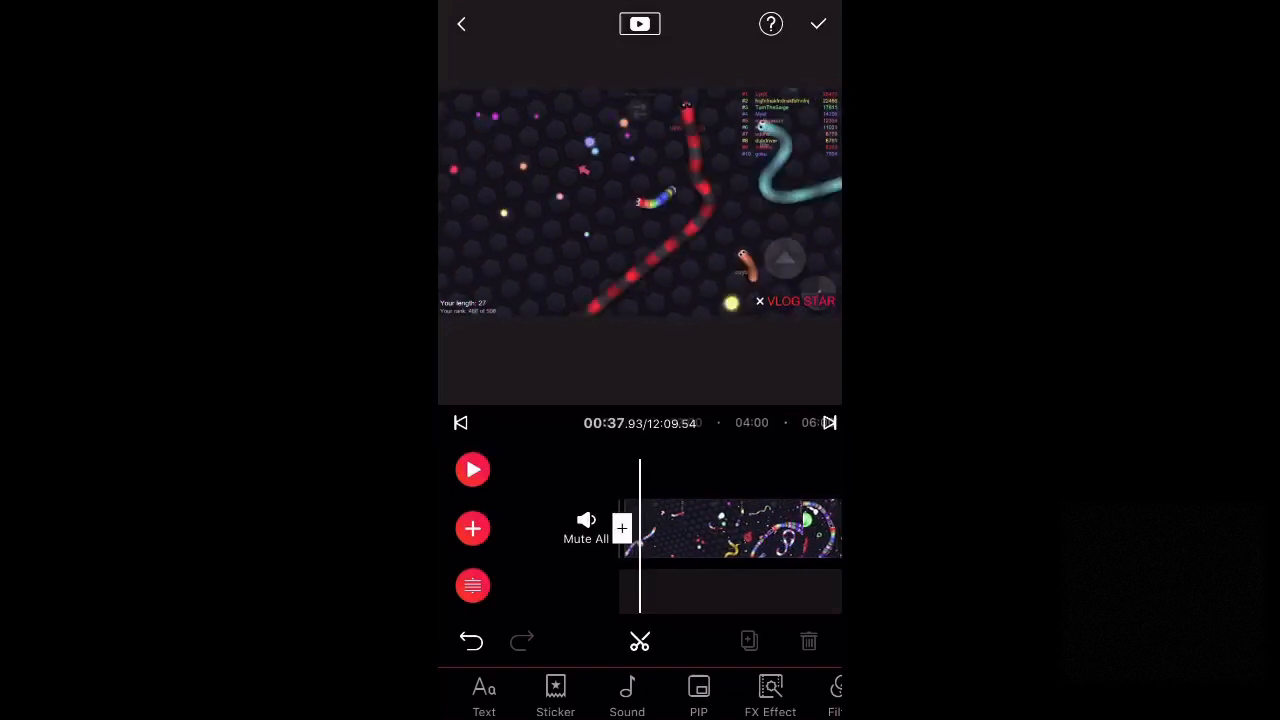
# - Add the text OOOOOOOOOOF in a curved ribbon style over the gameplay
pyautogui.click(484, 696)
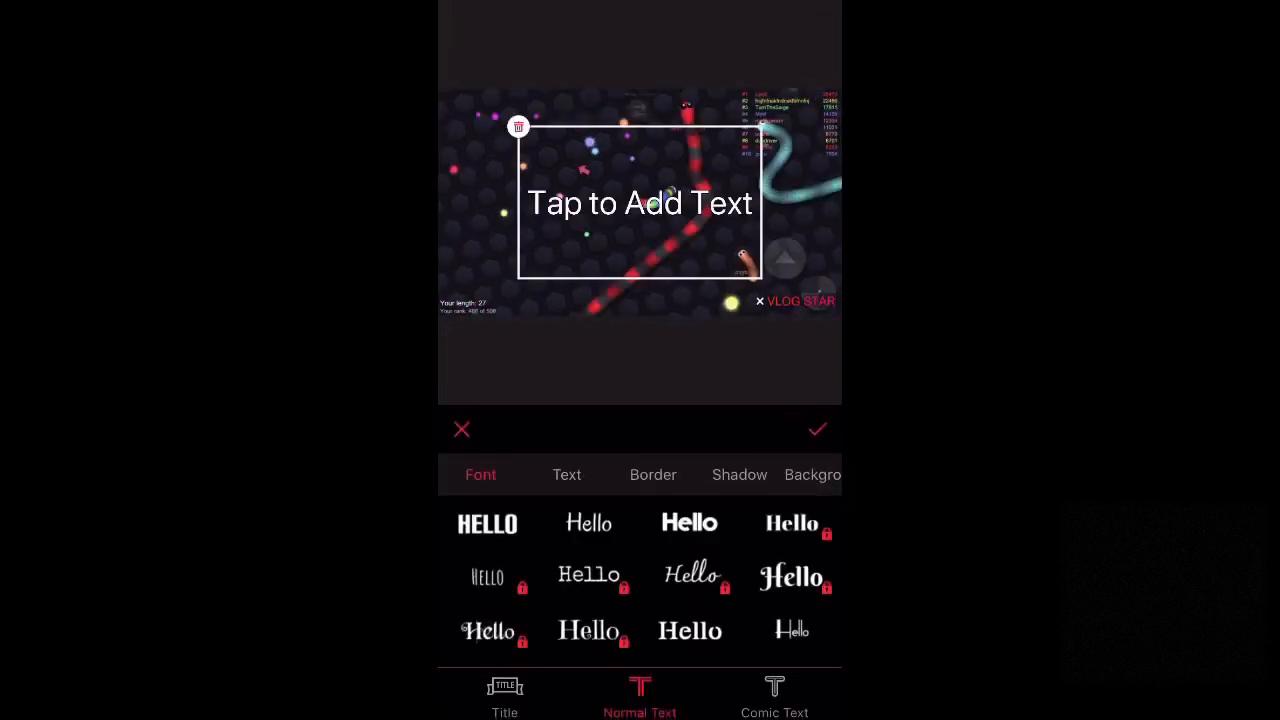
pyautogui.scroll(-3)
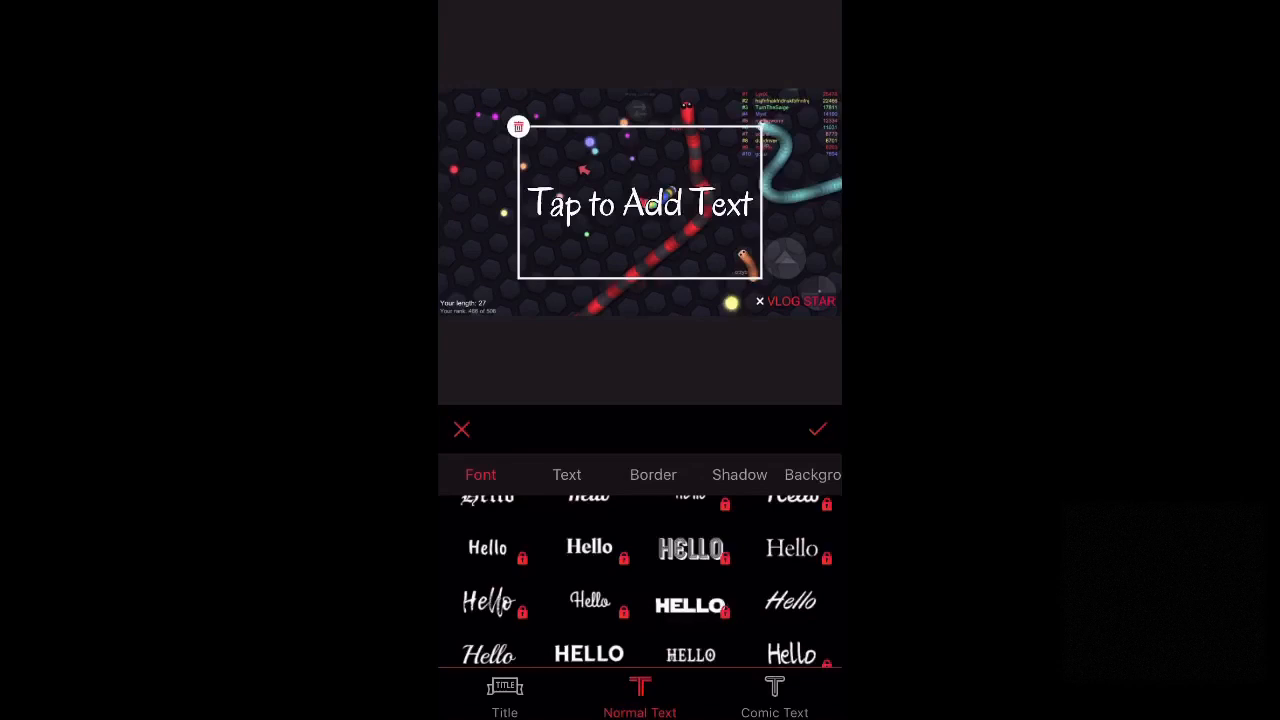
pyautogui.click(488, 540)
pyautogui.write('OOOOOOOOOF')
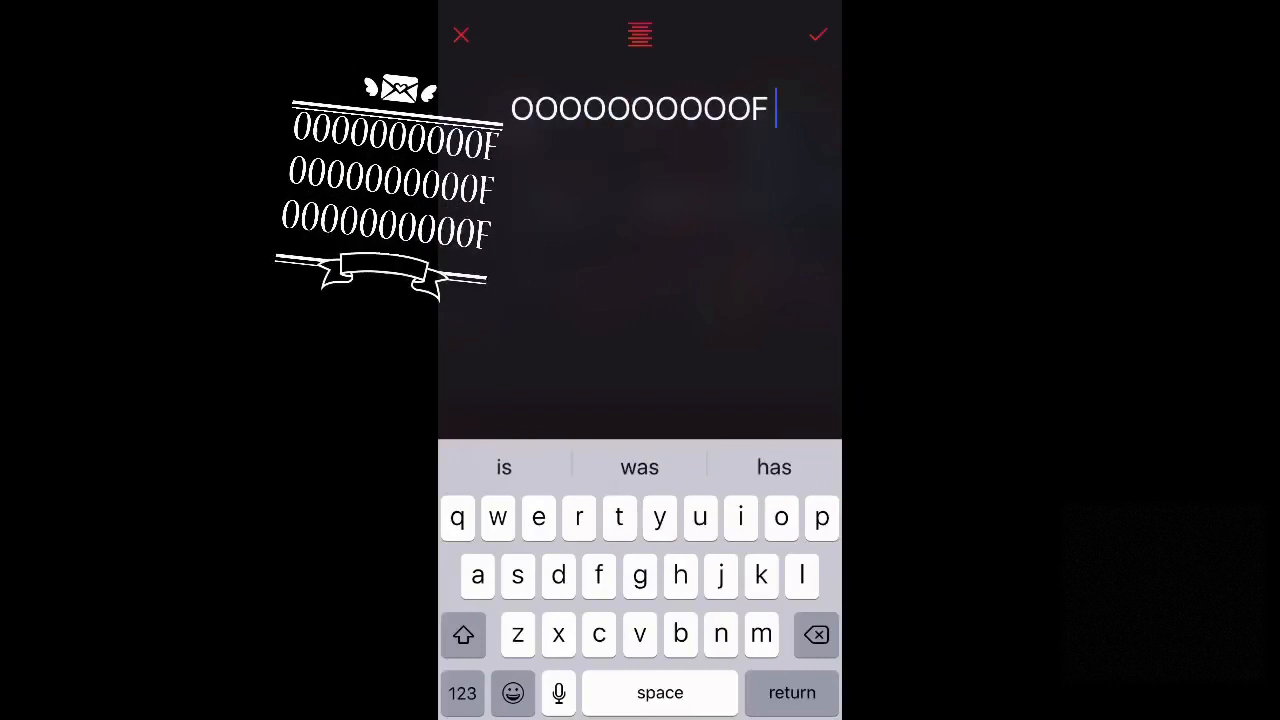
pyautogui.click(818, 34)
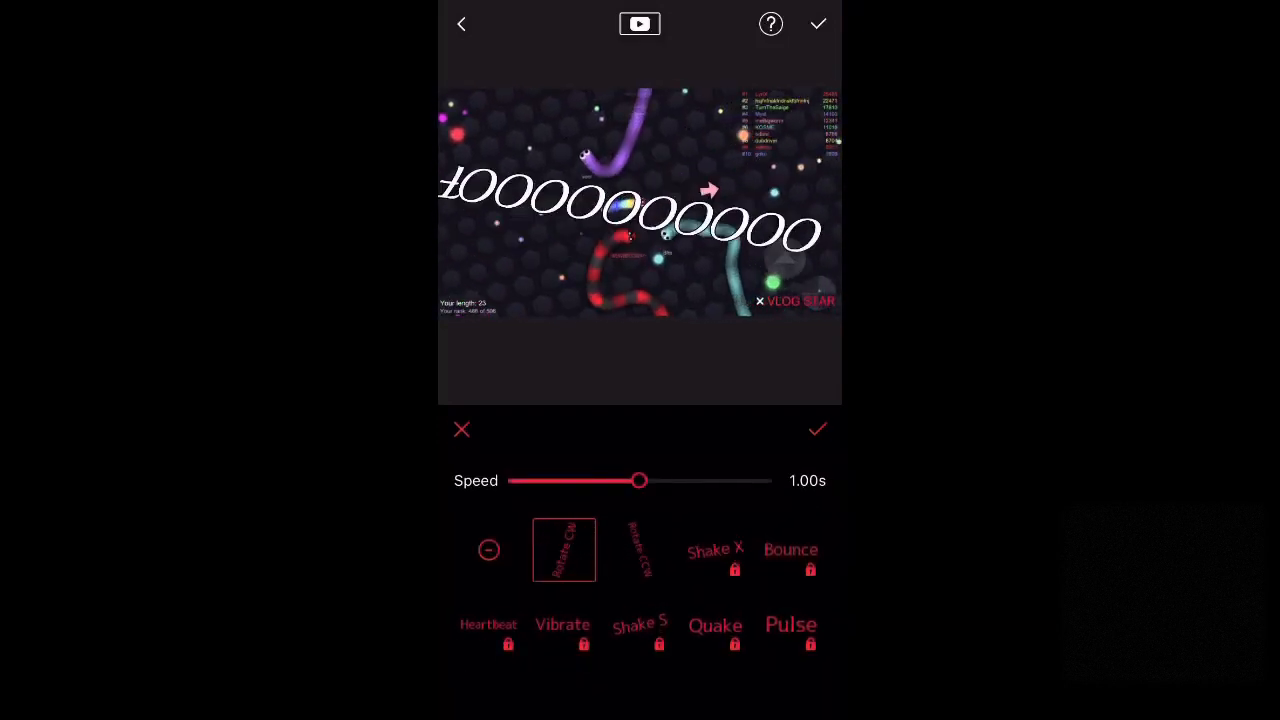
# - Give the text a rotating overall animation with a tuned speed and confirm it
pyautogui.click(488, 550)
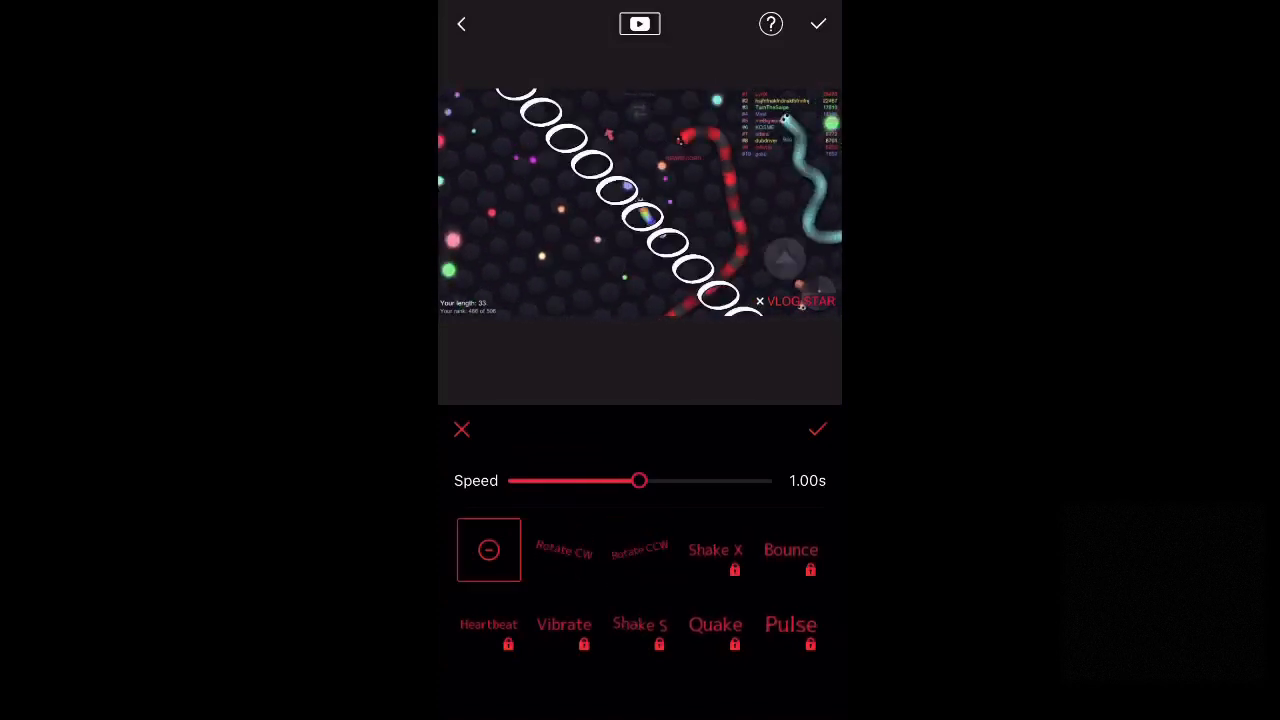
pyautogui.moveTo(640, 480); pyautogui.dragTo(648, 480)
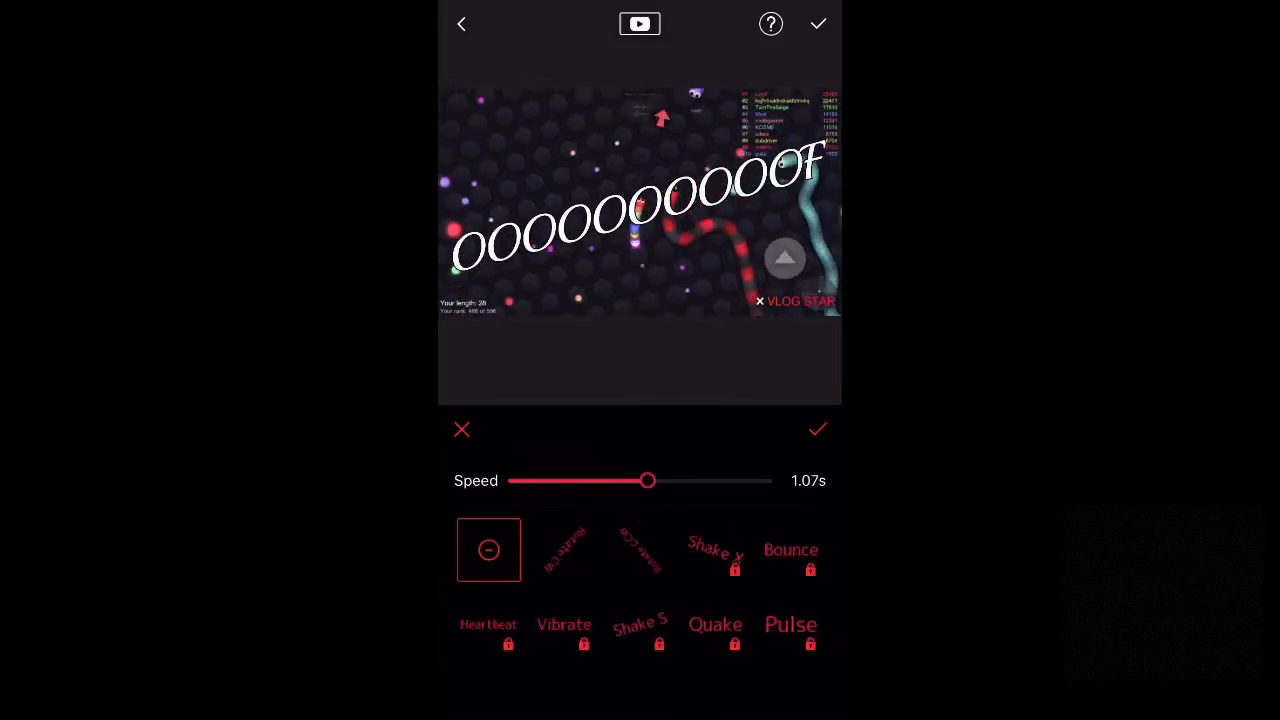
pyautogui.moveTo(648, 480); pyautogui.dragTo(768, 480)
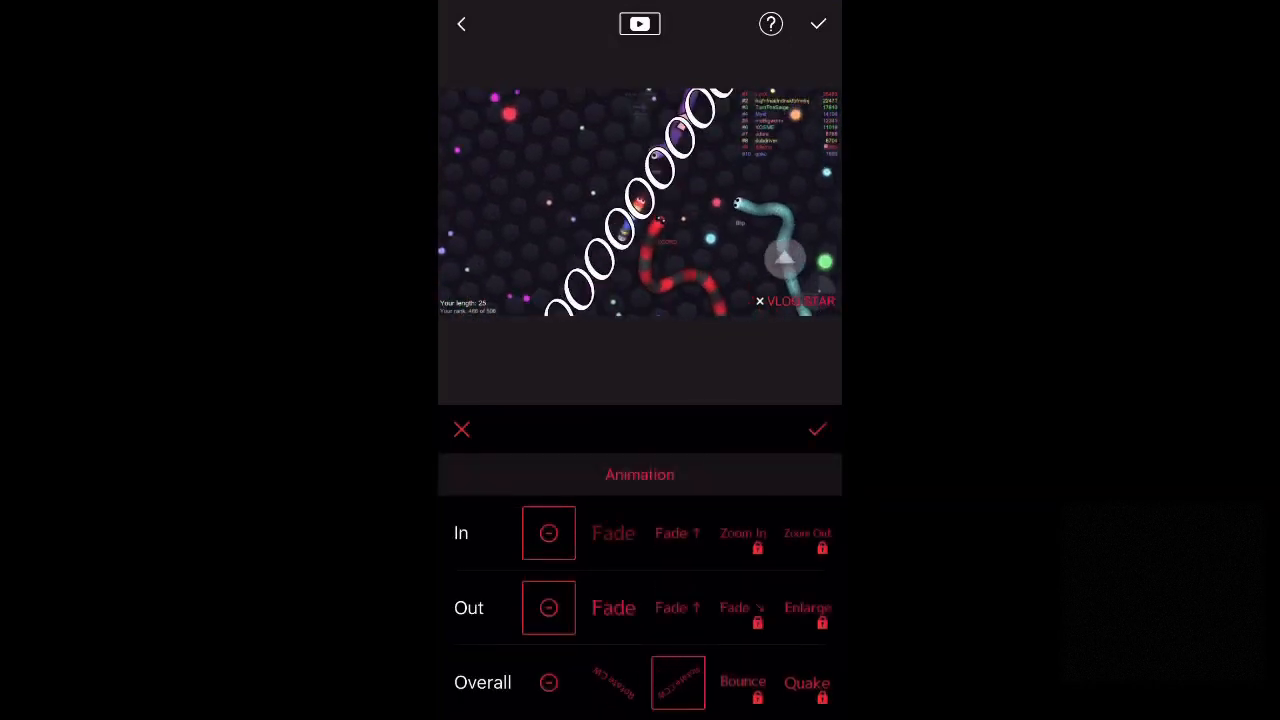
pyautogui.click(462, 428)
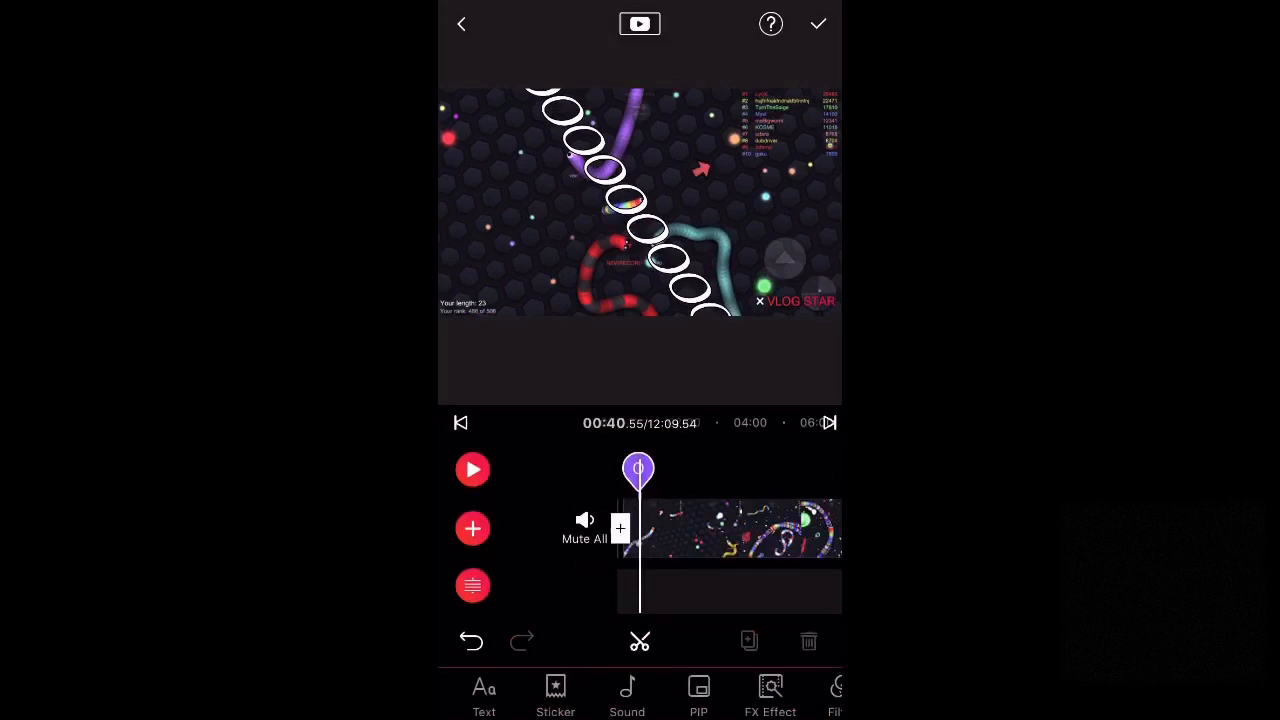
# - Place an animated empty-battery FX sticker on the gameplay and confirm it
pyautogui.click(556, 696)
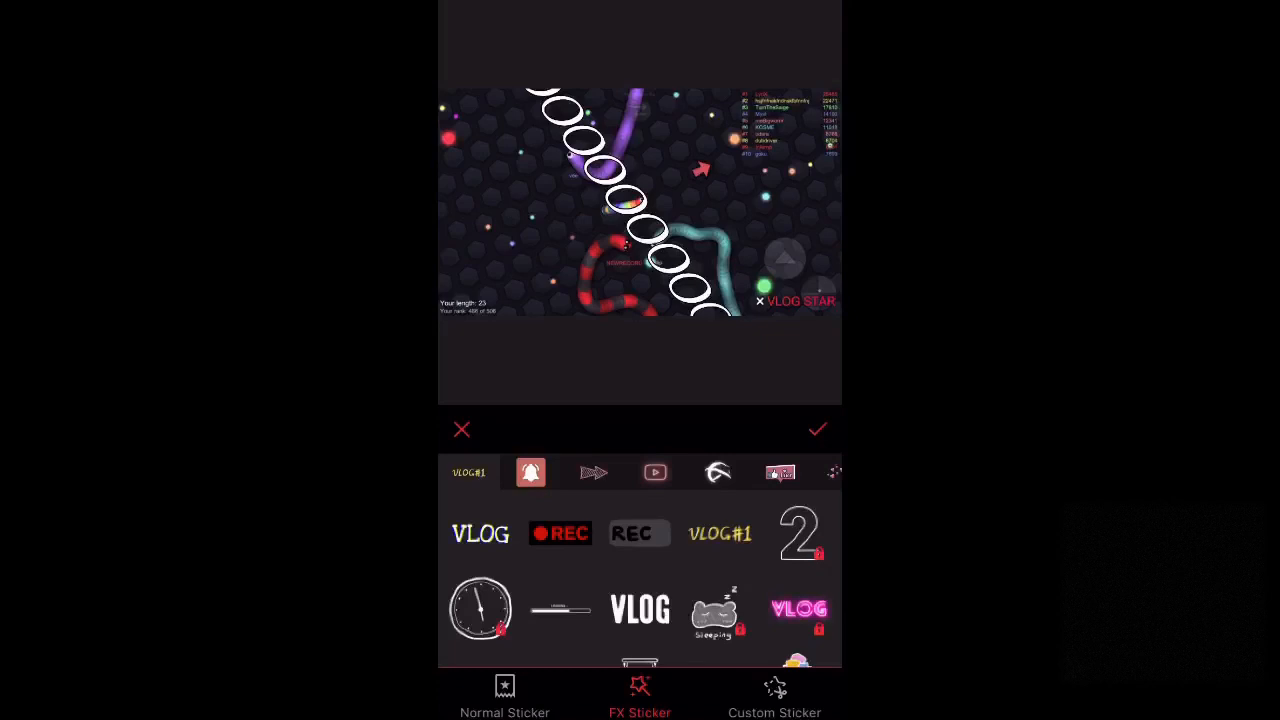
pyautogui.scroll(-3)
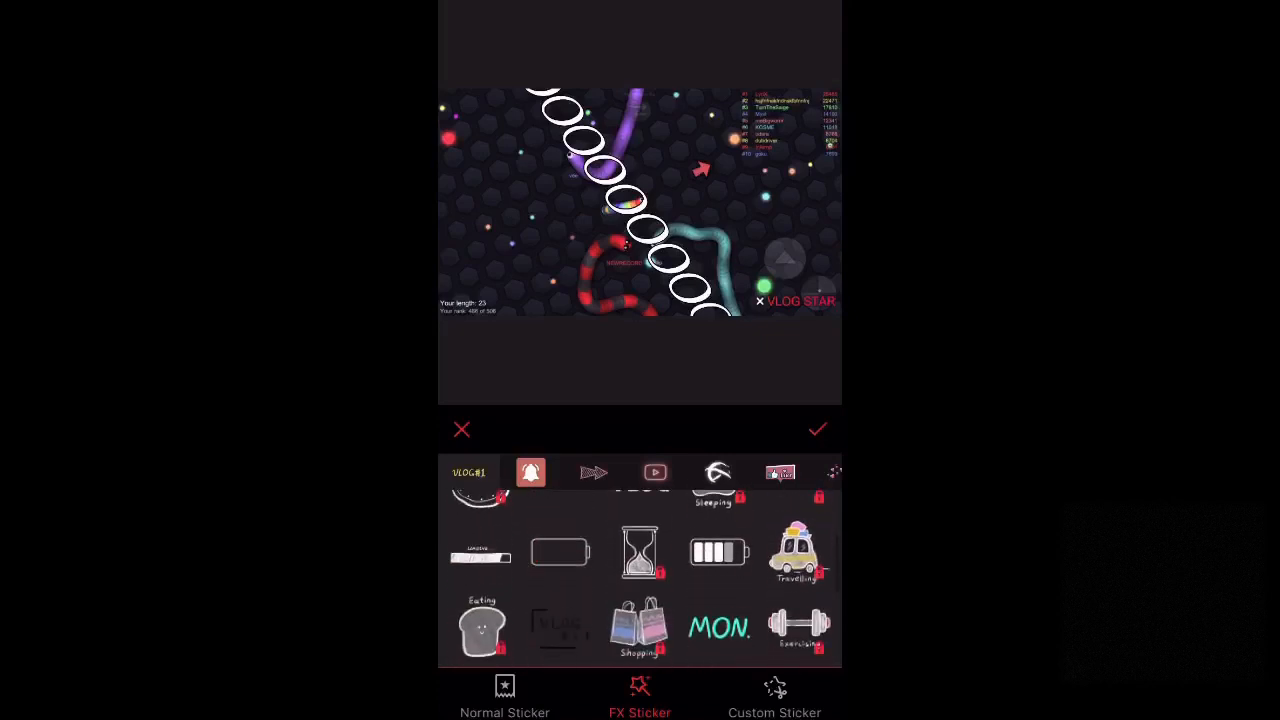
pyautogui.click(560, 542)
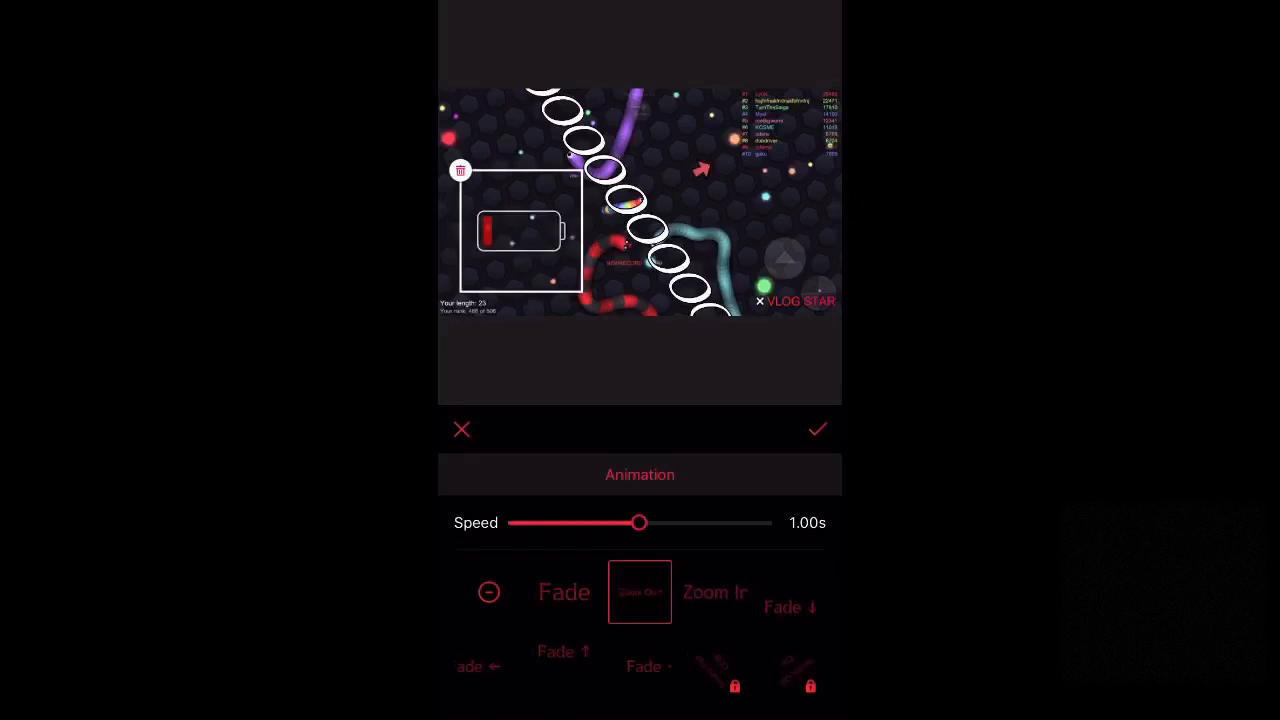
pyautogui.click(816, 428)
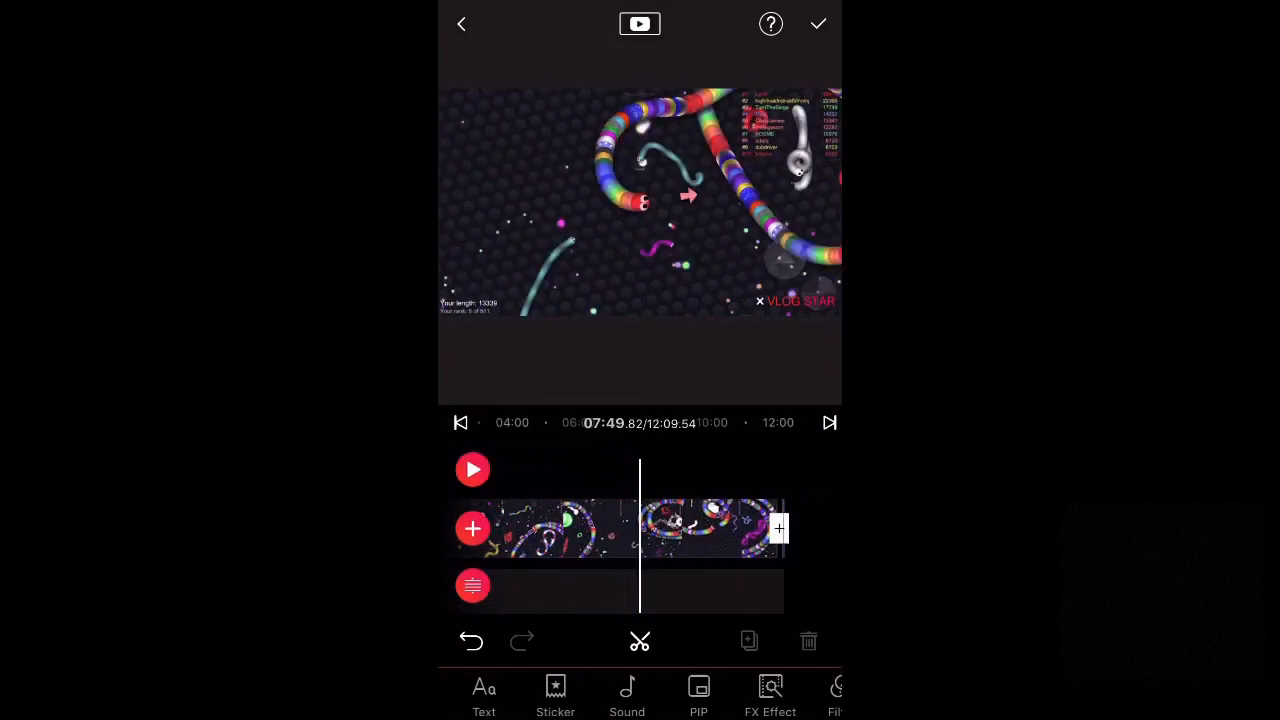
# - Browse the music library's Beat Edit and Dynamic song categories
pyautogui.click(628, 696)
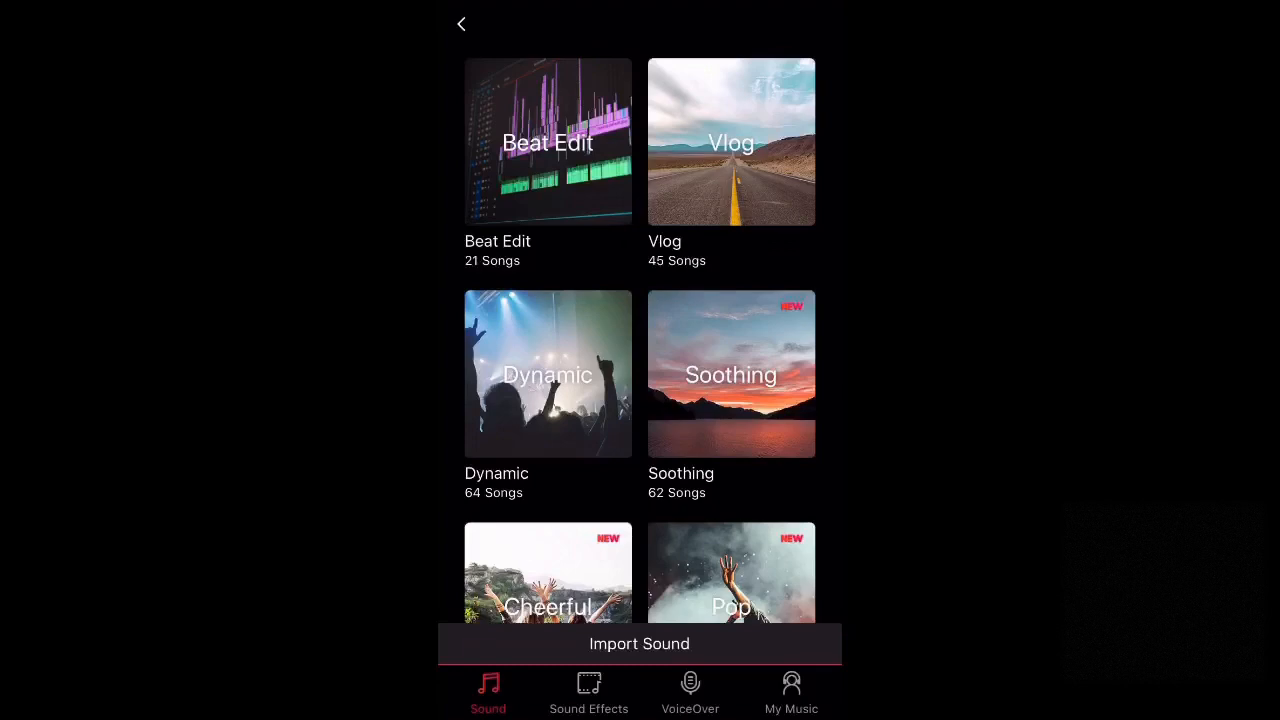
pyautogui.click(548, 140)
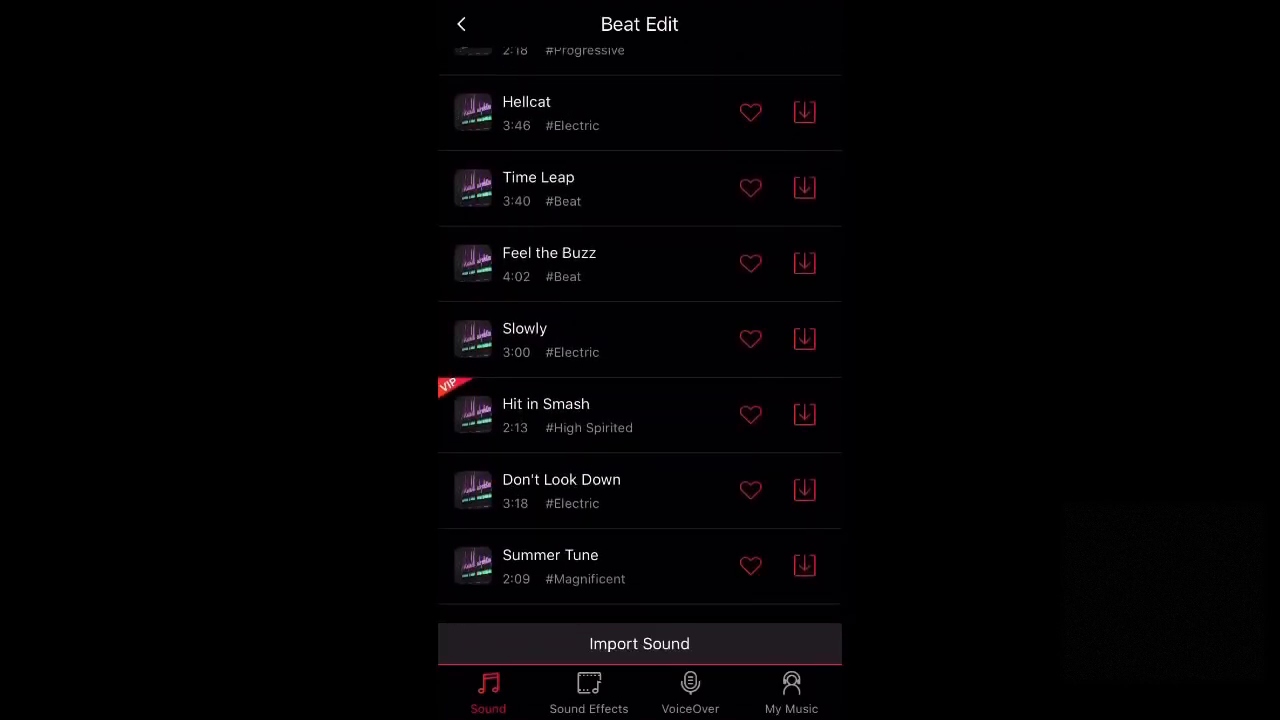
pyautogui.click(460, 24)
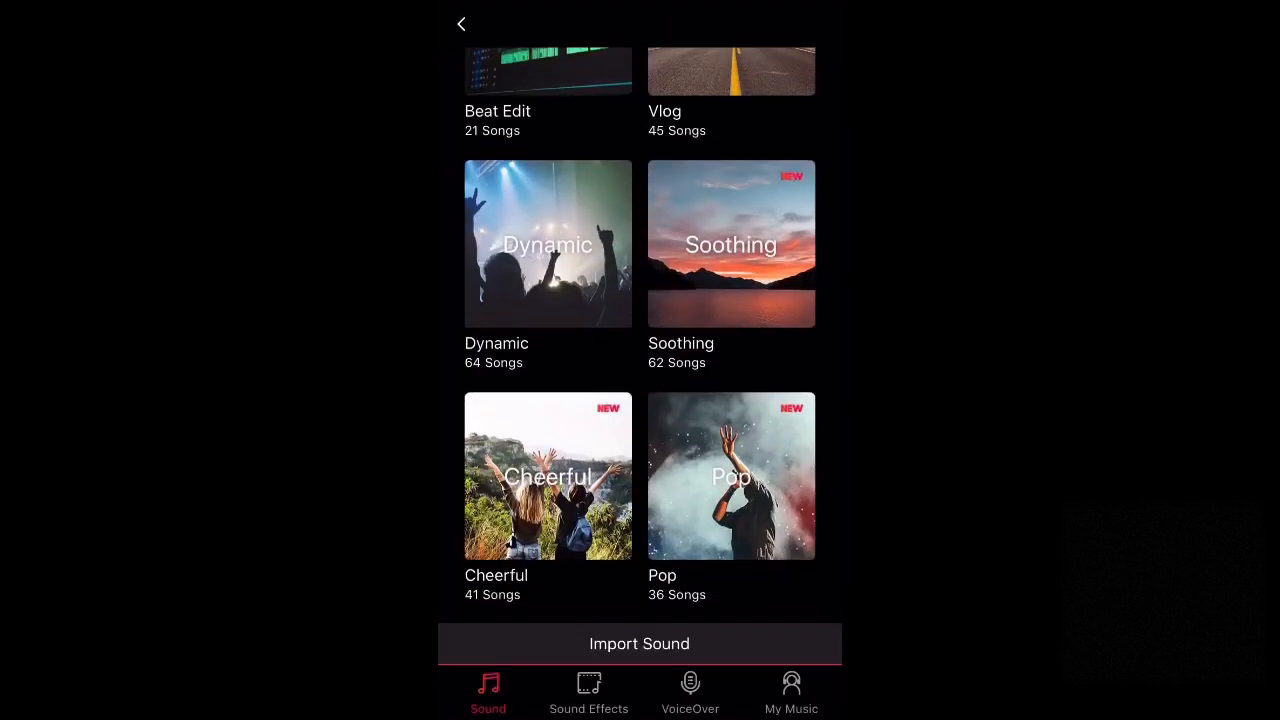
pyautogui.click(548, 244)
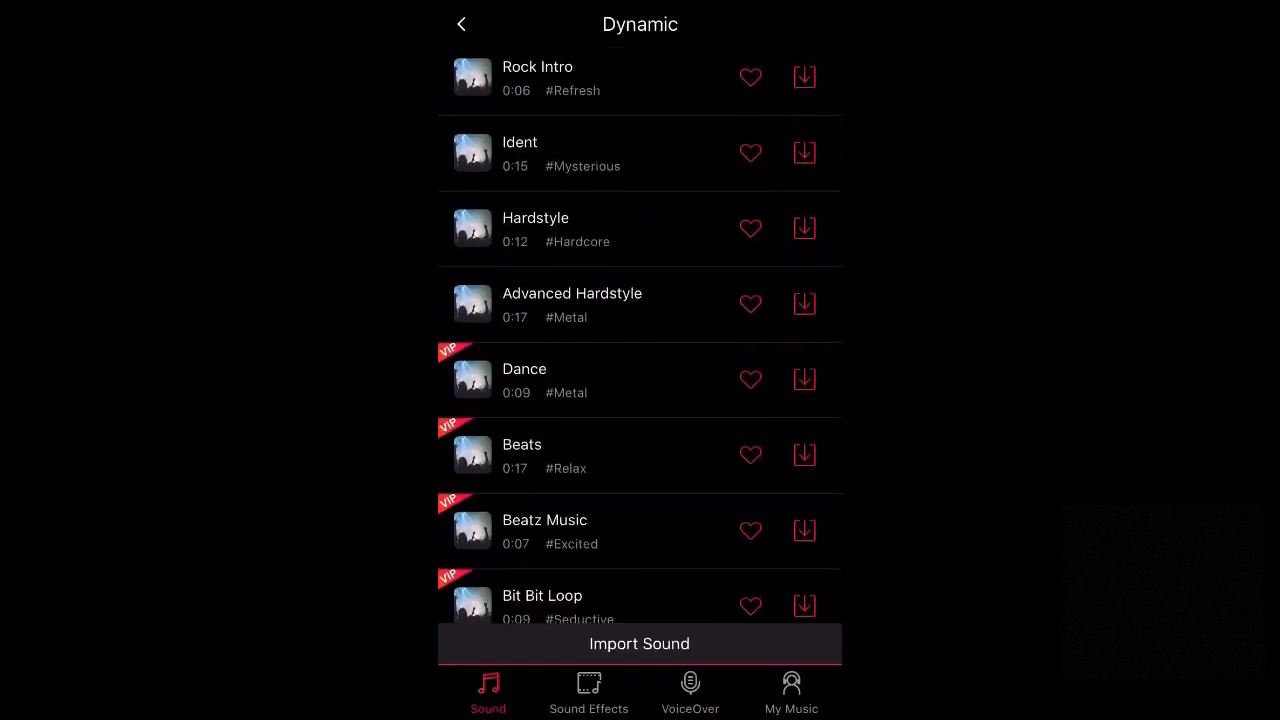
pyautogui.click(460, 24)
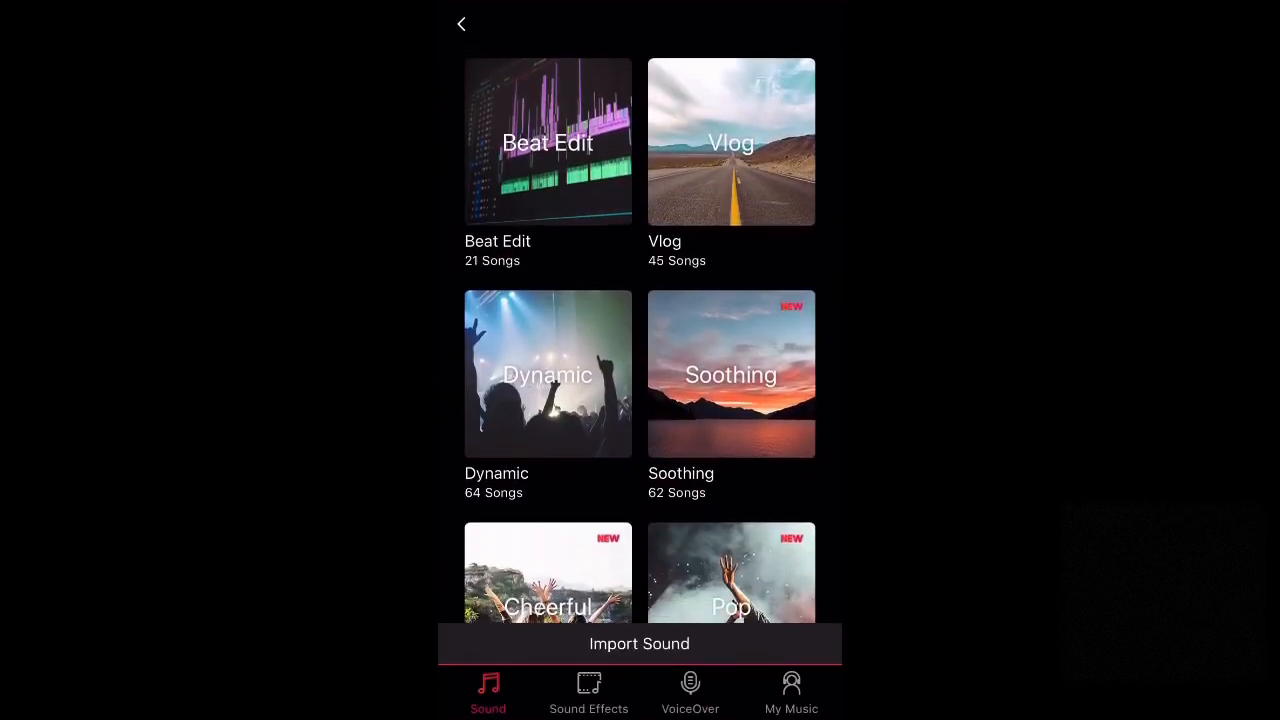
pyautogui.click(548, 140)
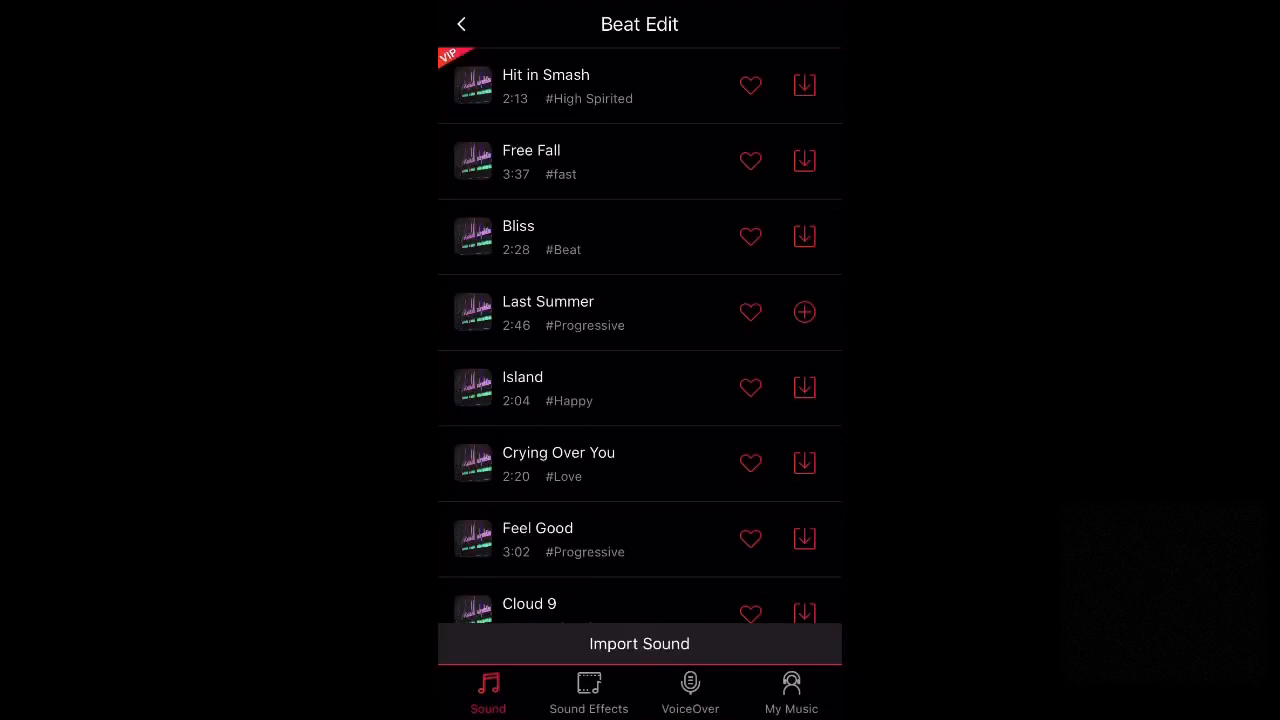
# - Preview the Beat Edit song Last Summer and return to the editor
pyautogui.click(548, 312)
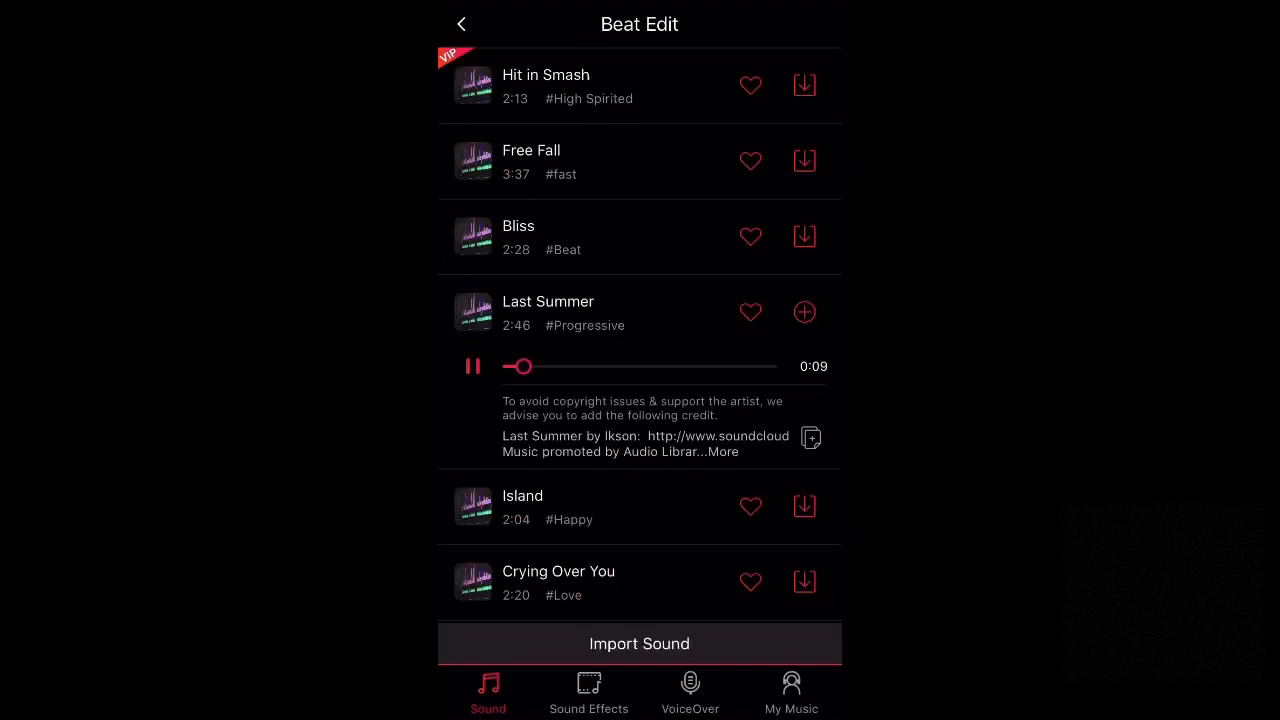
pyautogui.click(460, 24)
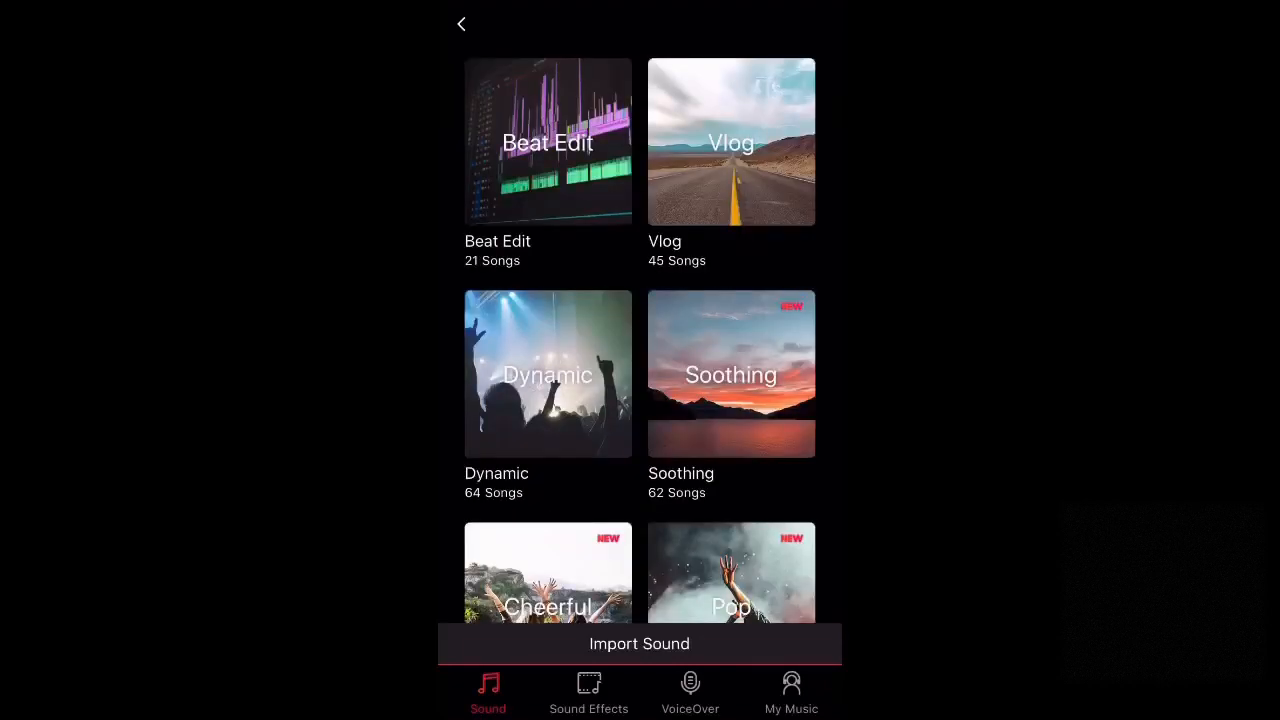
pyautogui.click(460, 24)
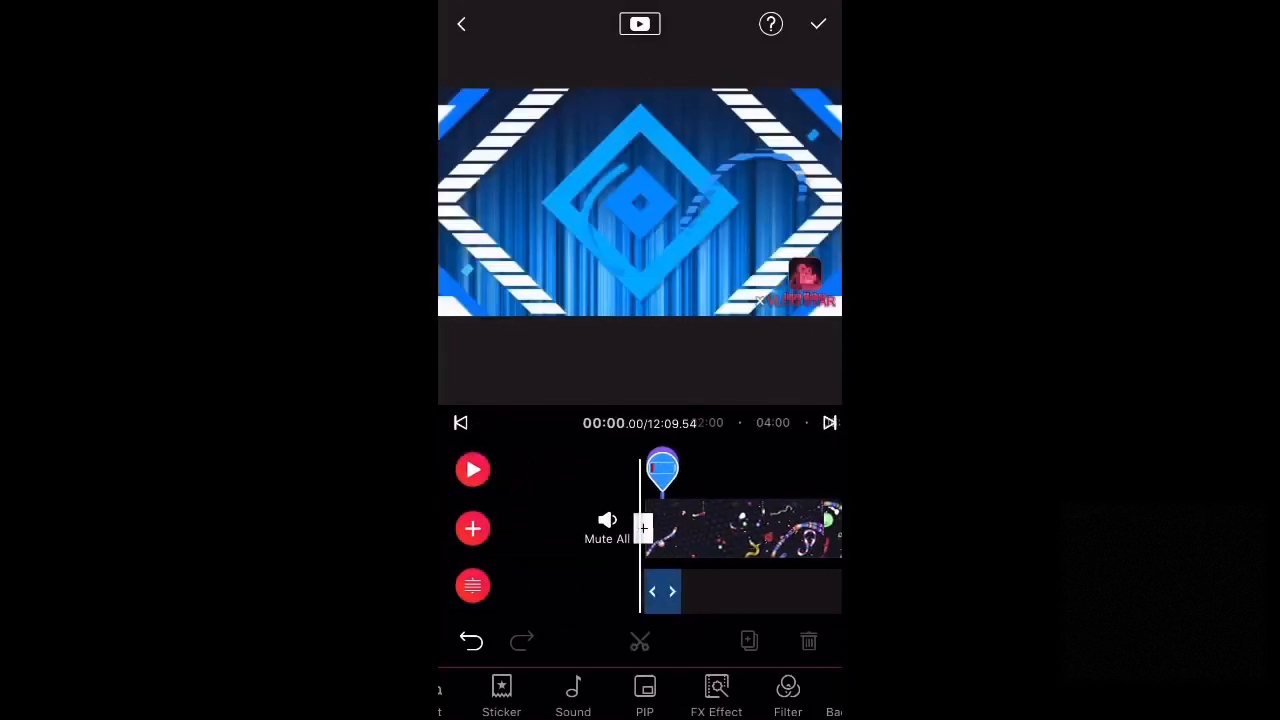
# - Add the OHHH clip from the Green Screen stock collection as picture-in-picture
pyautogui.click(472, 528)
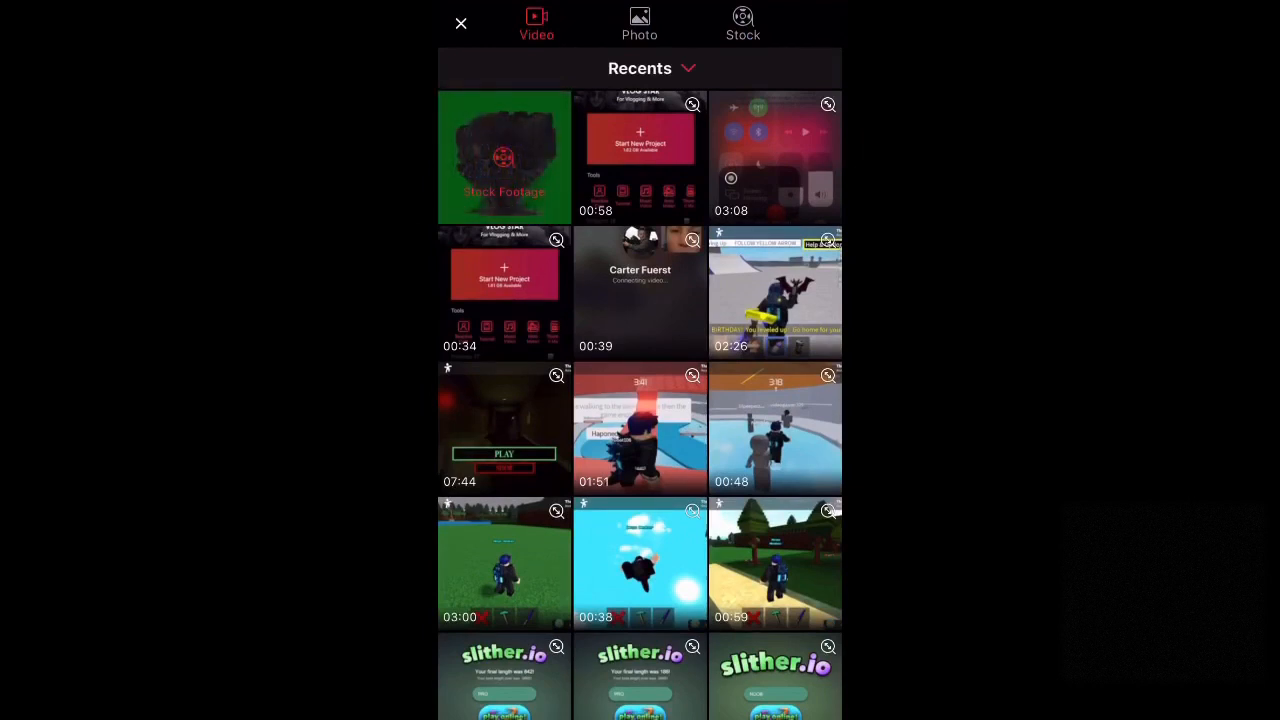
pyautogui.click(744, 22)
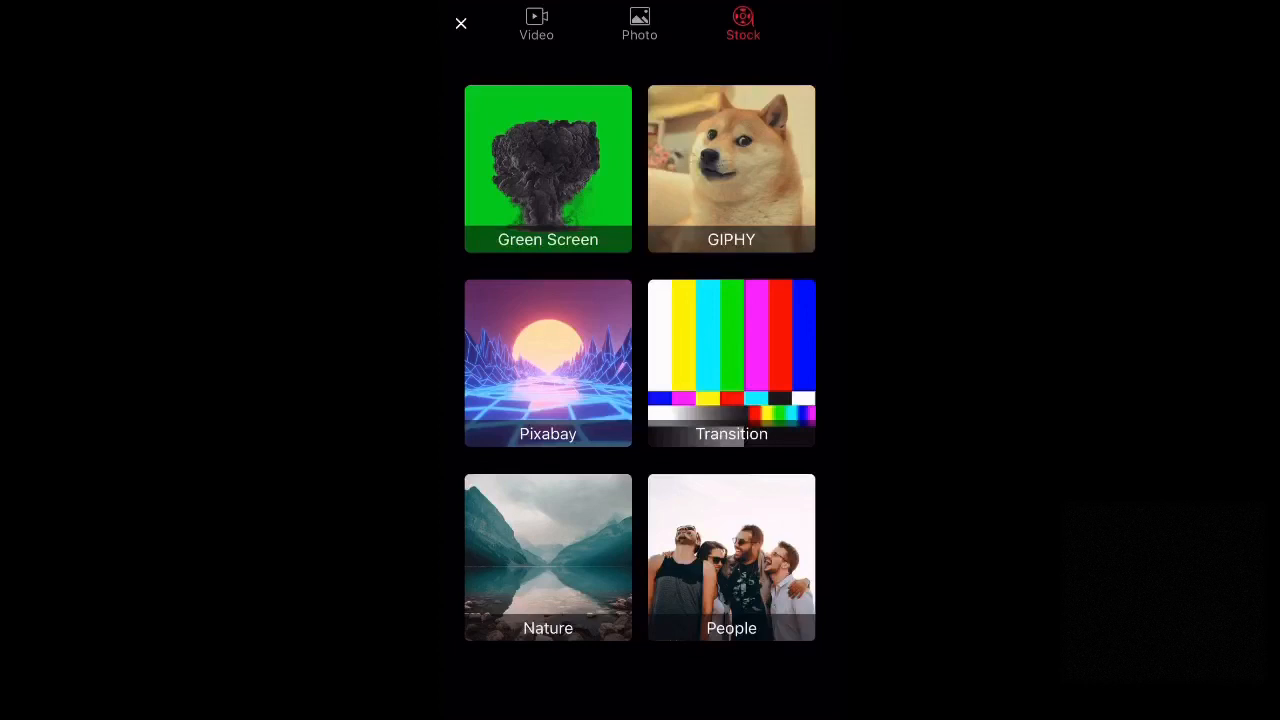
pyautogui.click(548, 364)
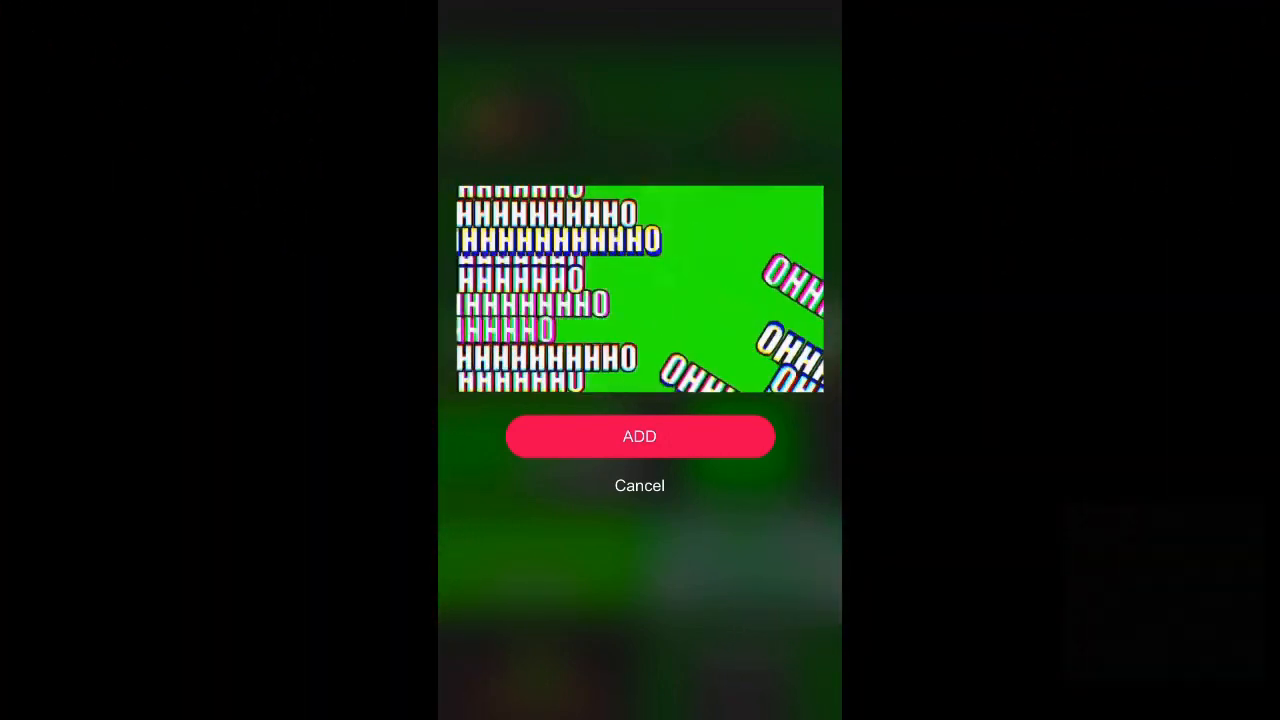
pyautogui.click(640, 436)
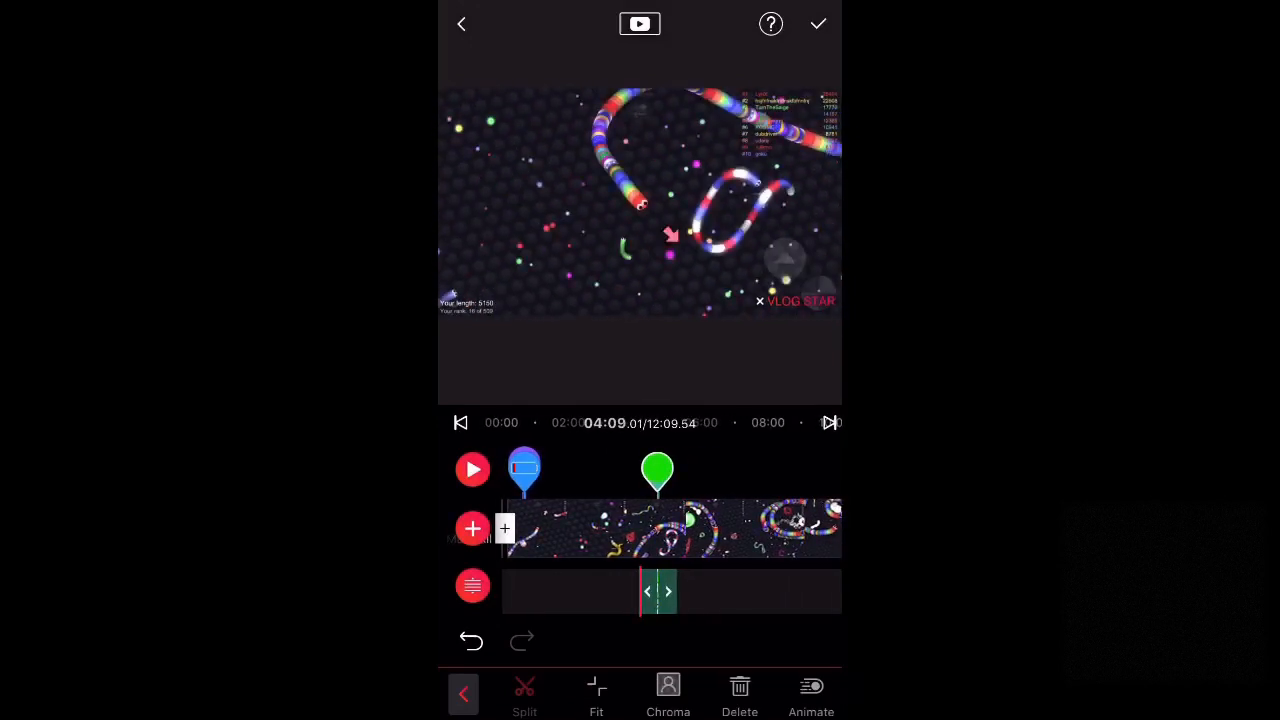
# - Key out the overlay's green background with intensity 0.50 and shadow 0.25
pyautogui.click(668, 690)
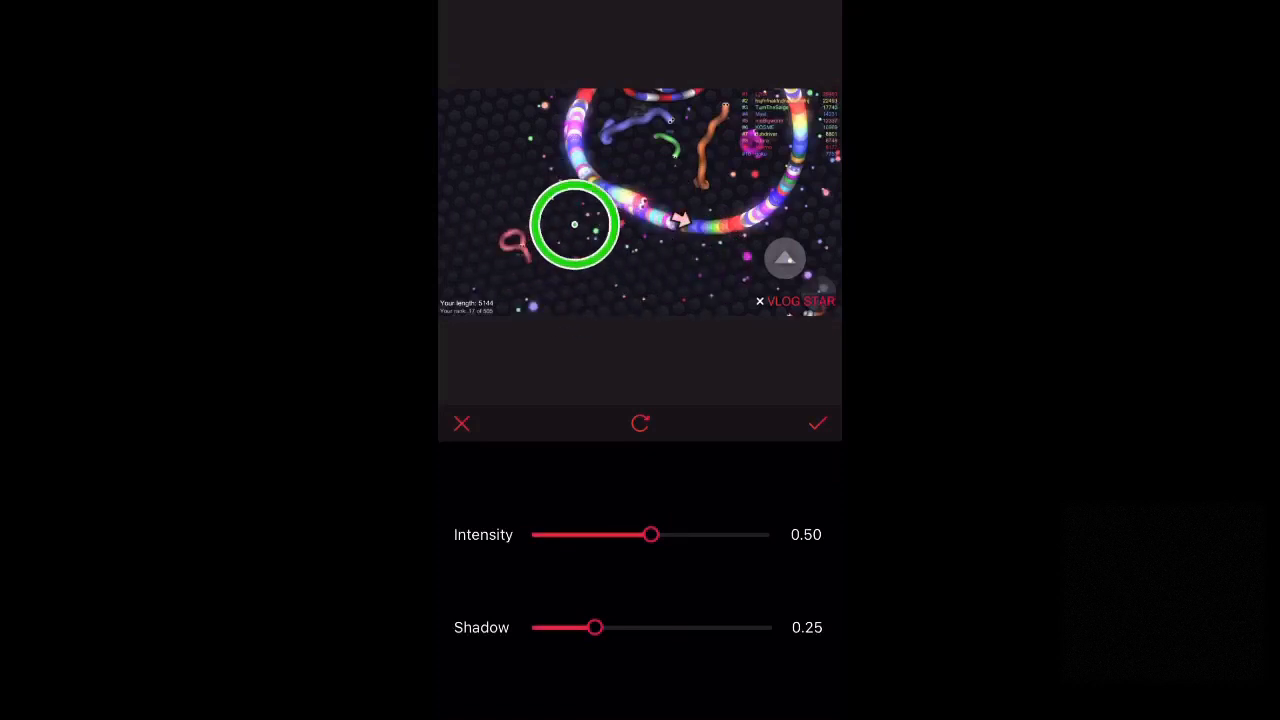
pyautogui.click(816, 424)
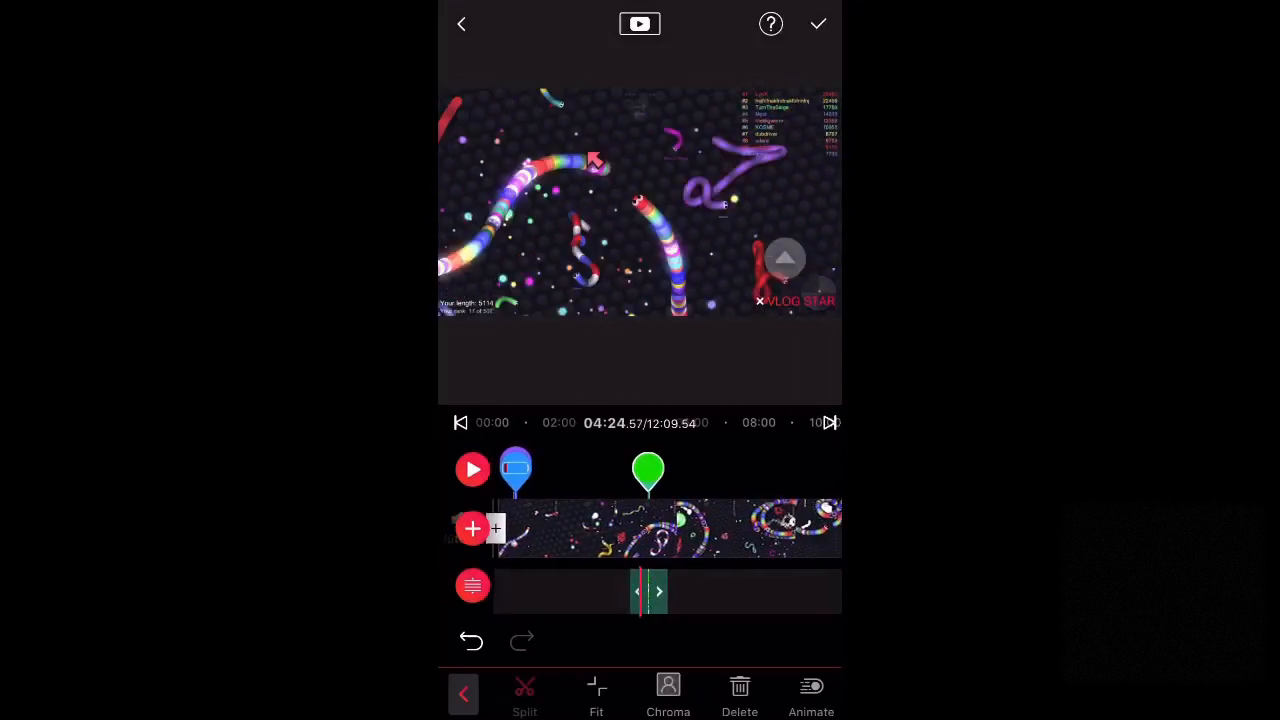
pyautogui.click(472, 468)
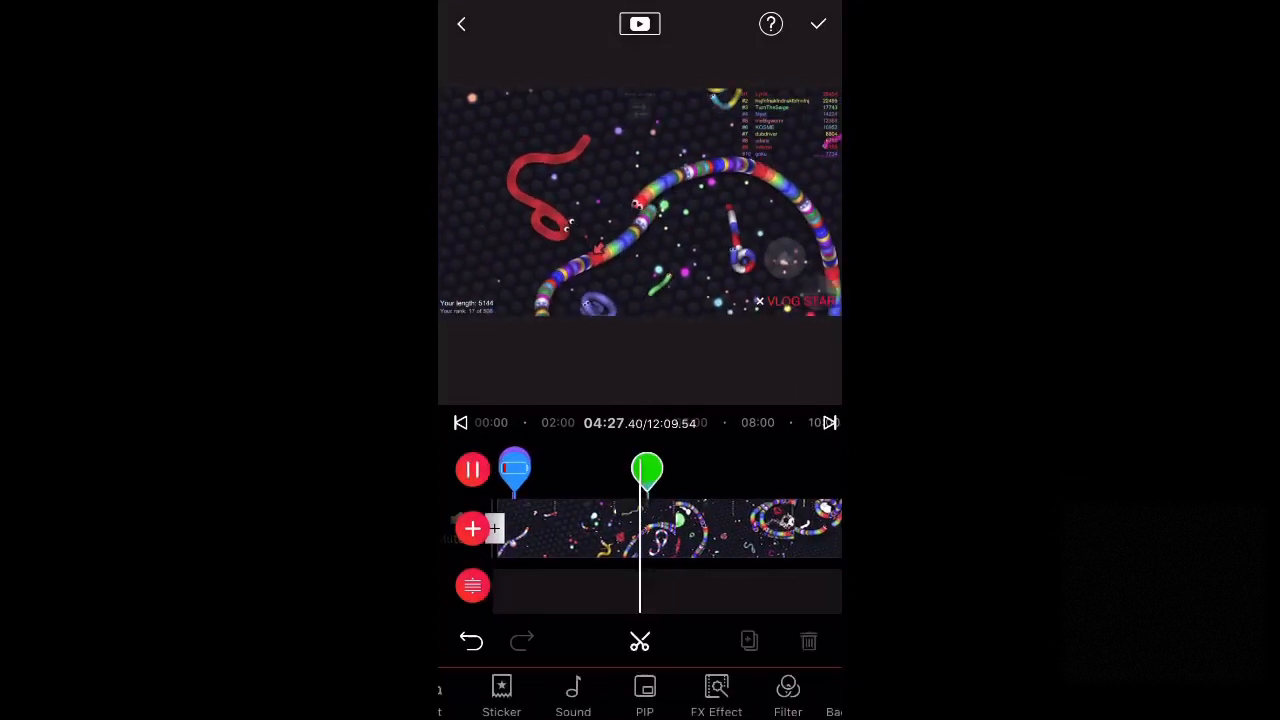
pyautogui.click(472, 468)
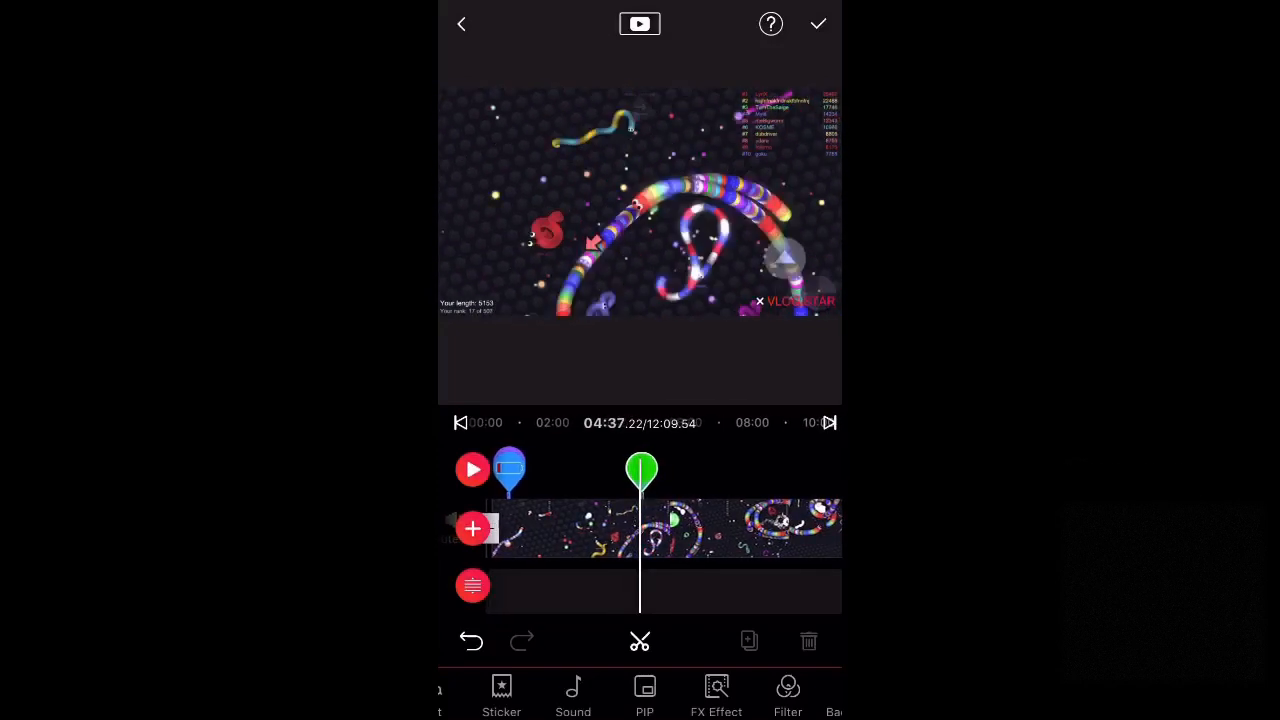
pyautogui.click(472, 470)
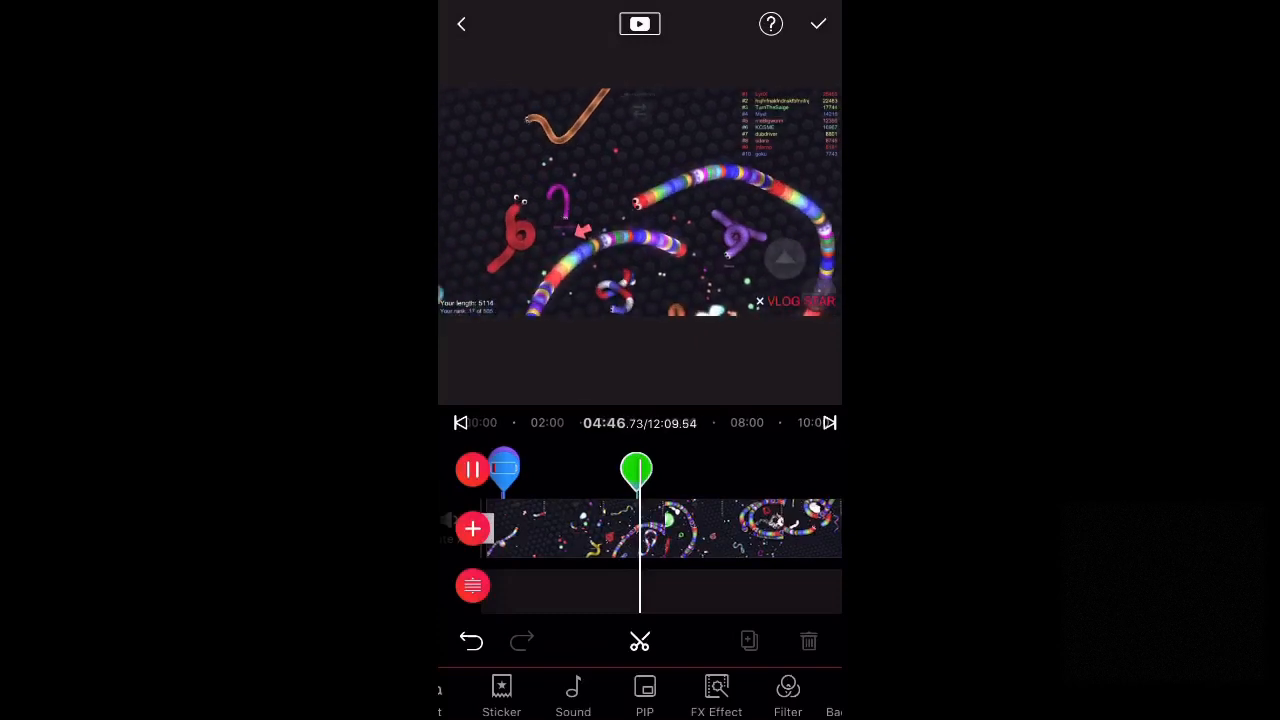
pyautogui.click(472, 470)
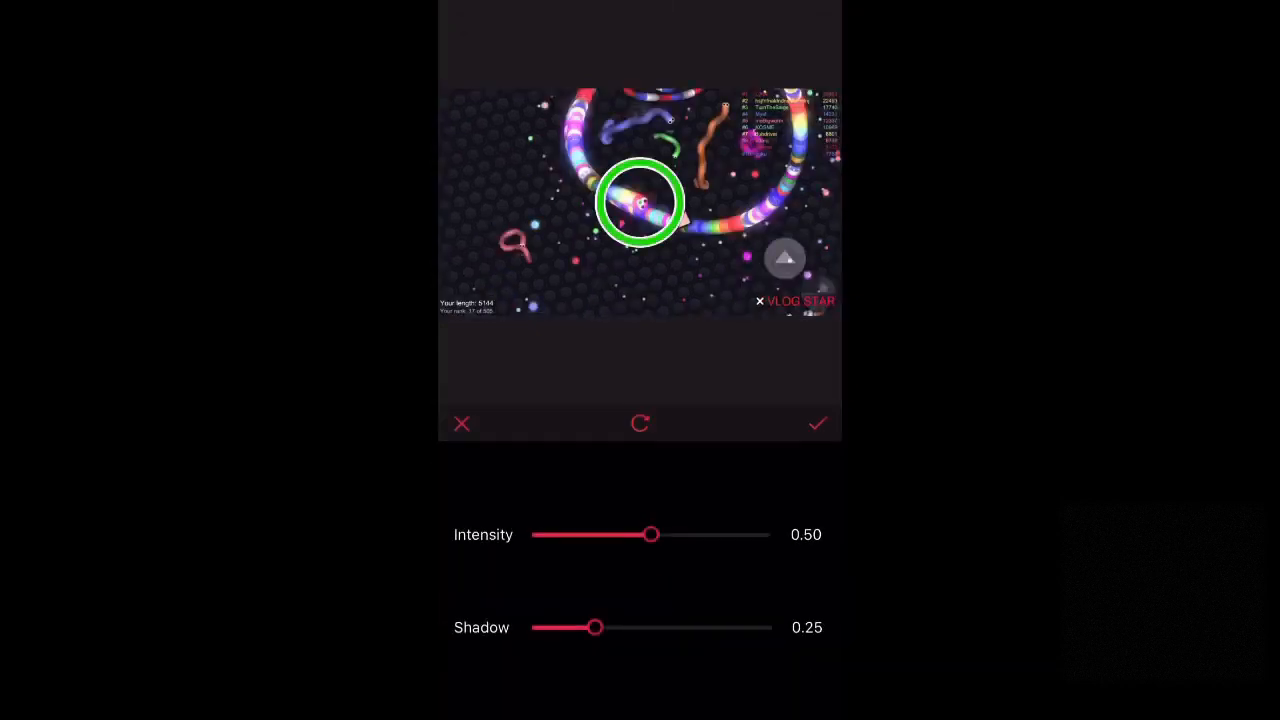
pyautogui.click(816, 424)
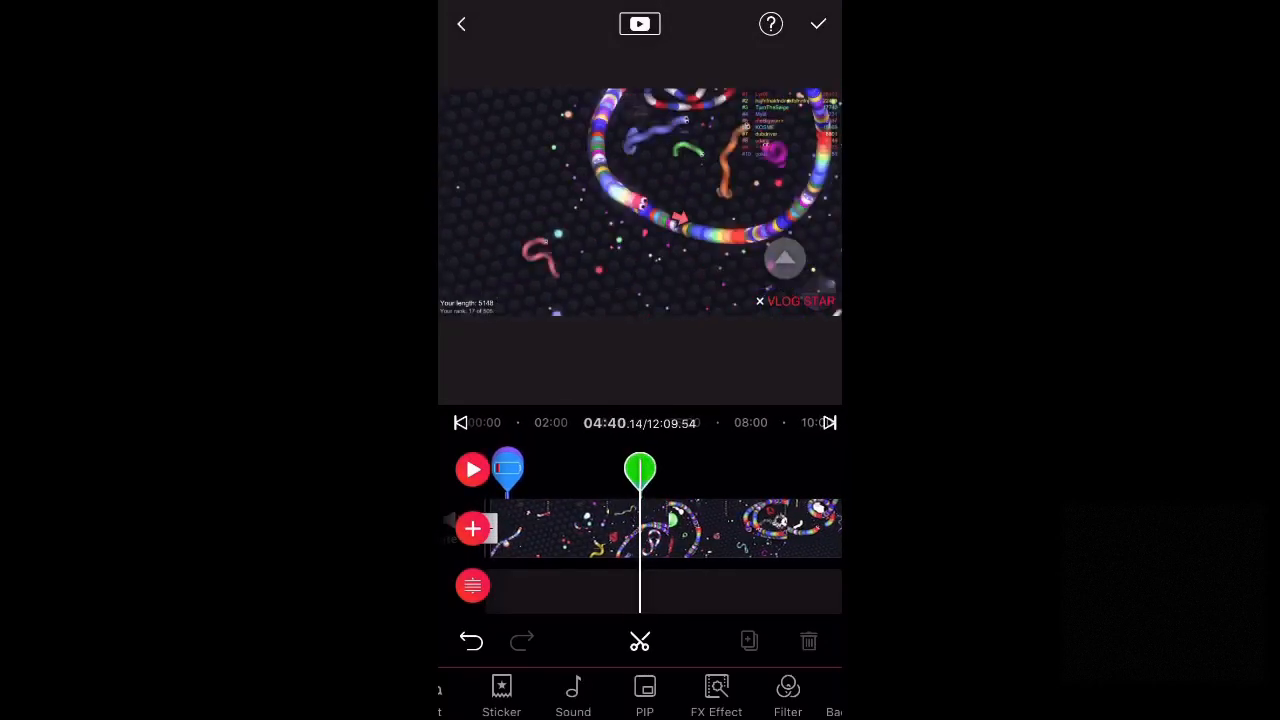
pyautogui.click(472, 468)
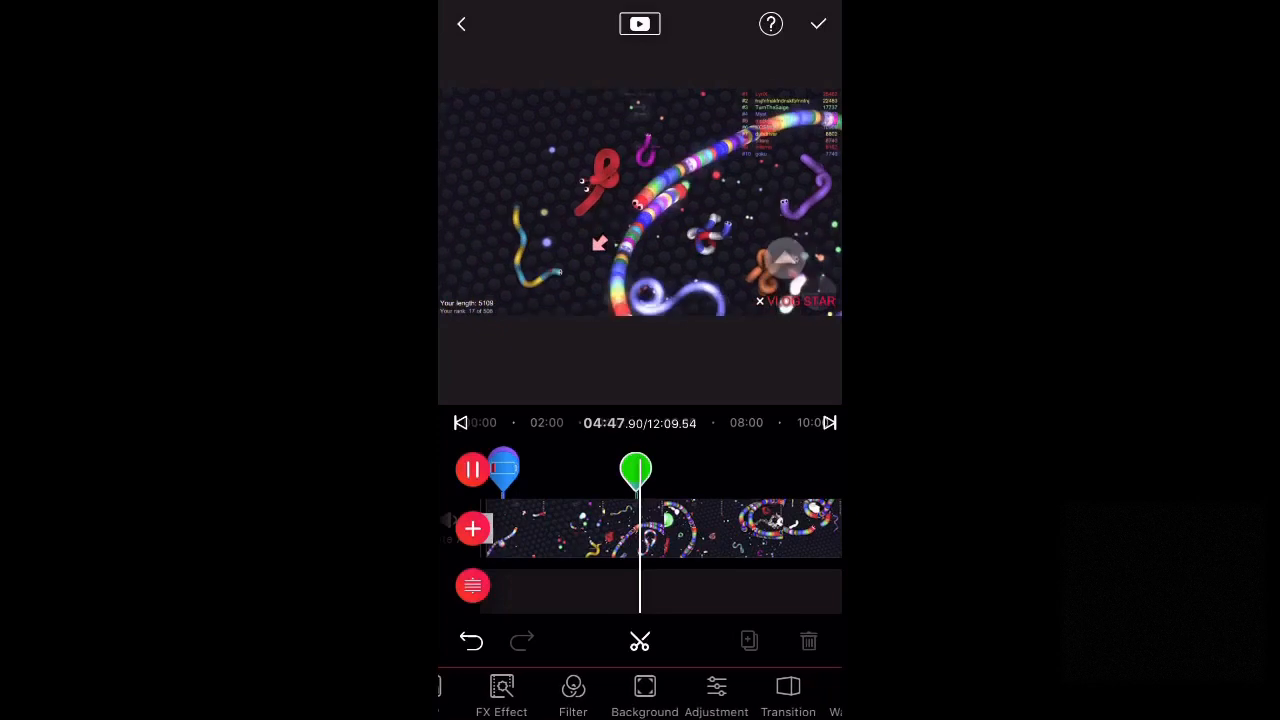
pyautogui.click(500, 696)
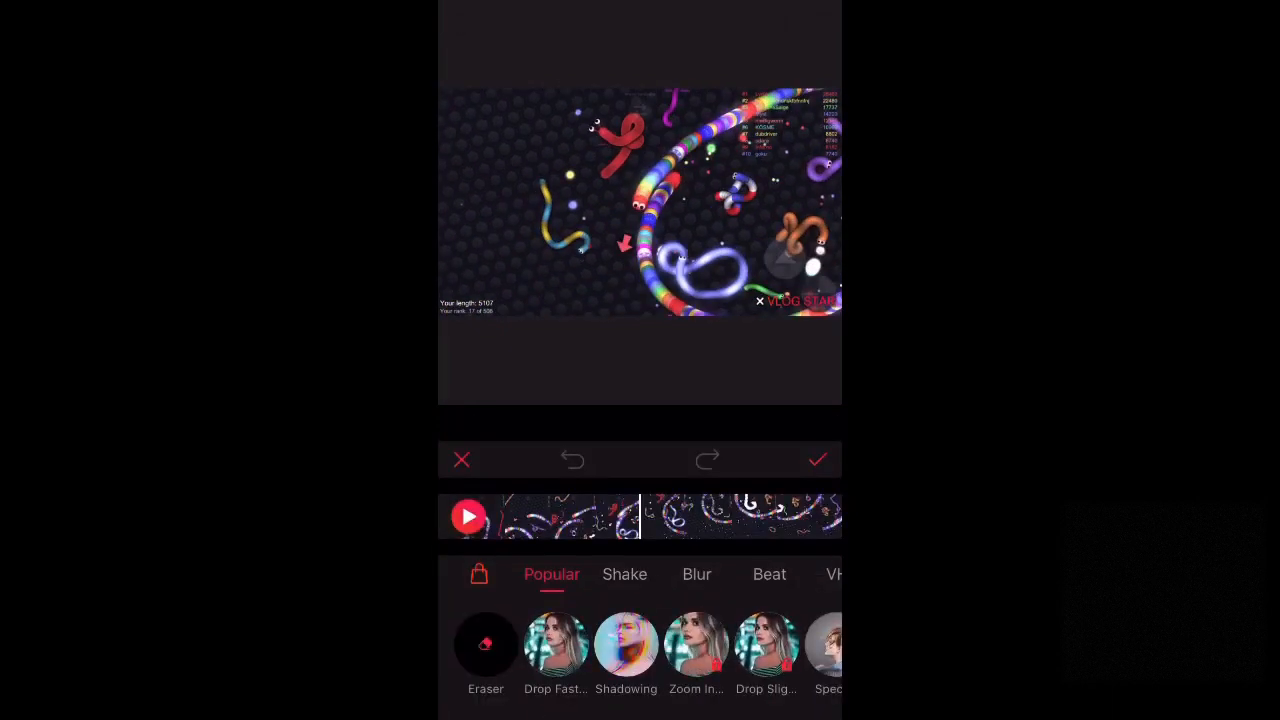
pyautogui.click(626, 644)
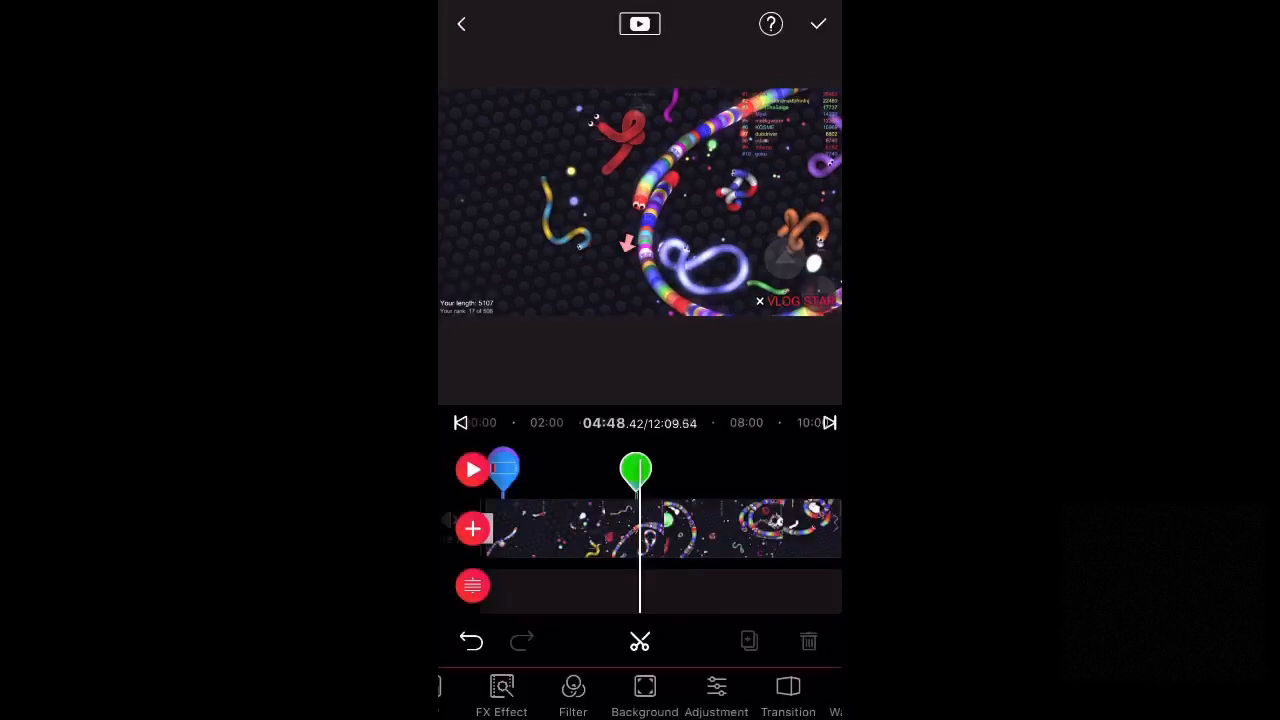
# - Apply the BC7 filter from the Selfie filter collection
pyautogui.click(572, 696)
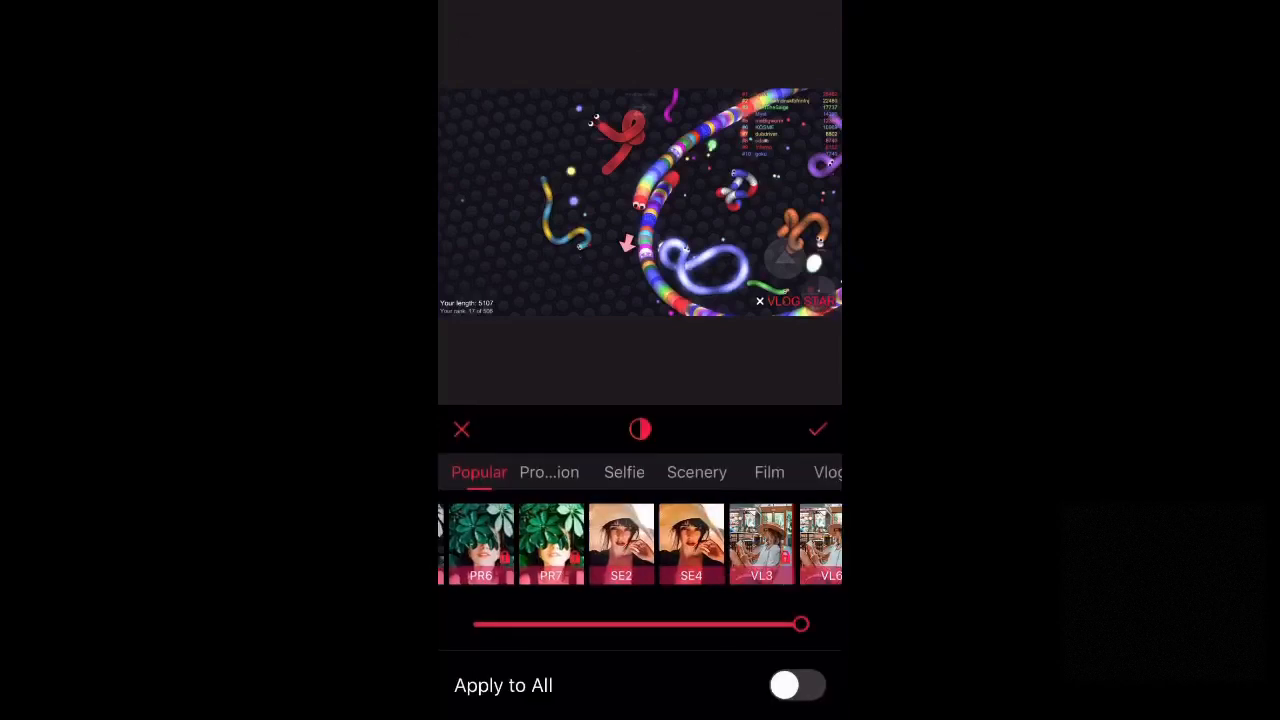
pyautogui.hscroll(-3)
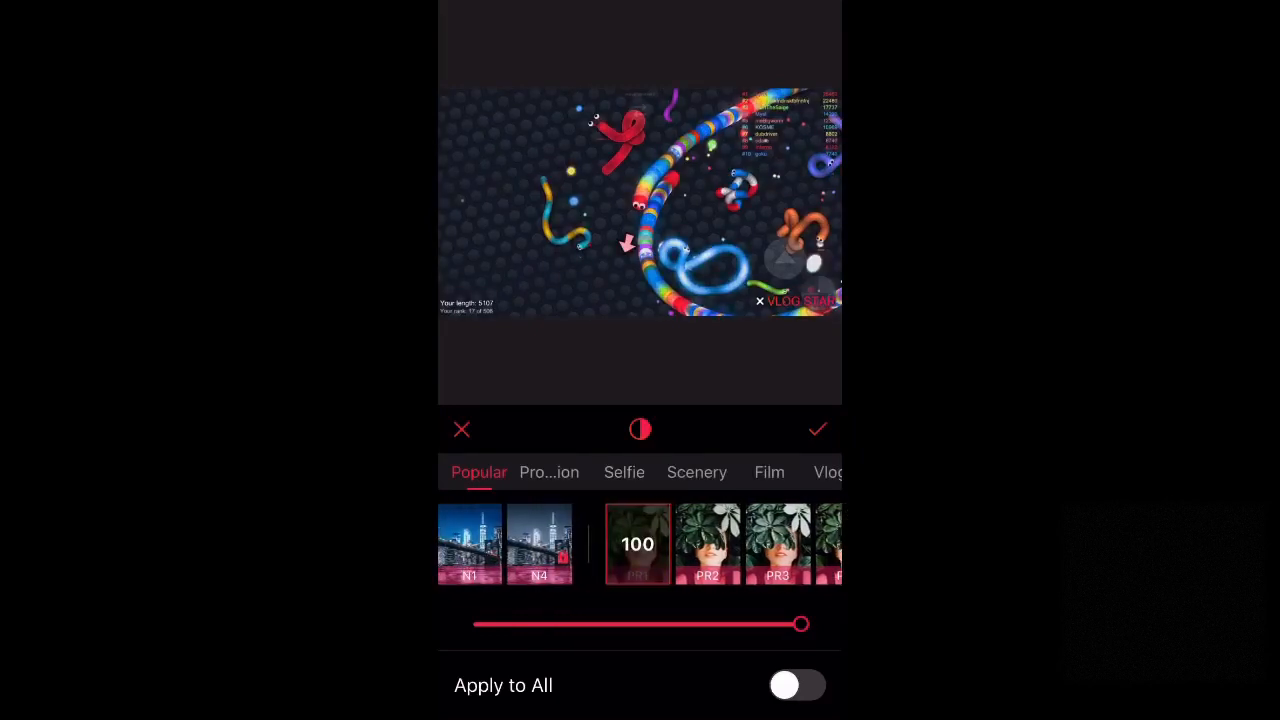
pyautogui.click(624, 472)
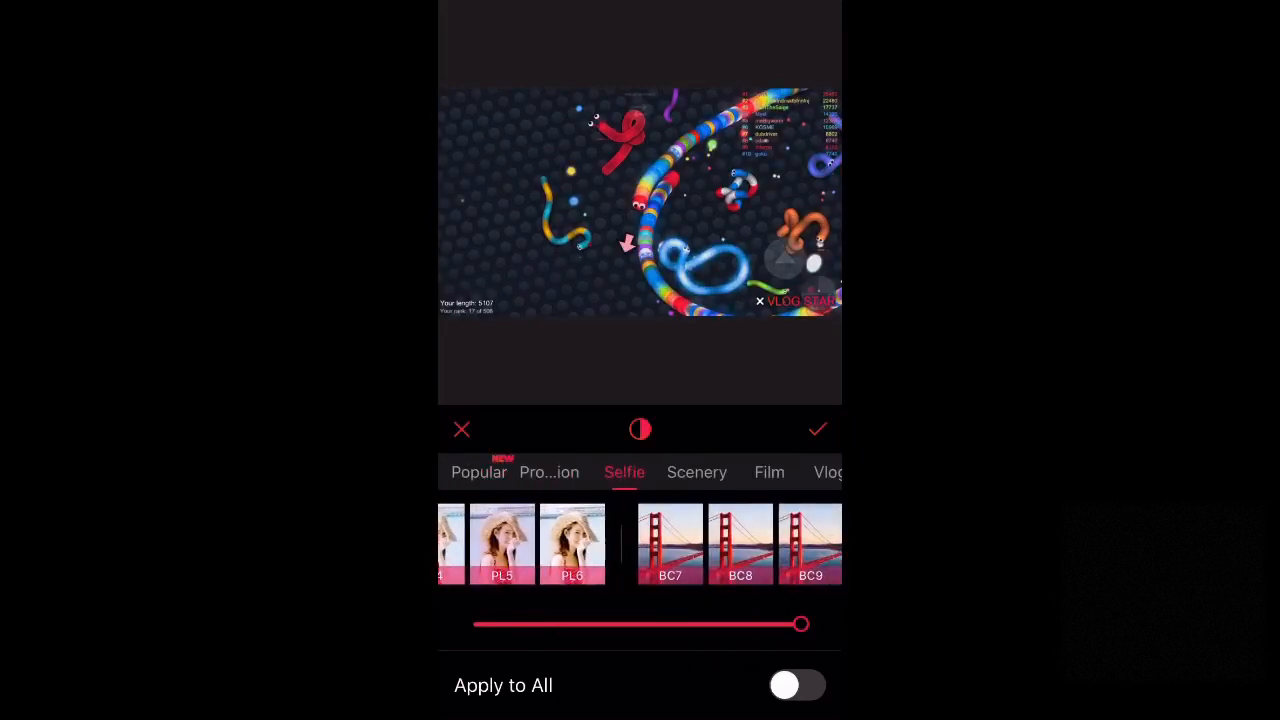
pyautogui.click(640, 544)
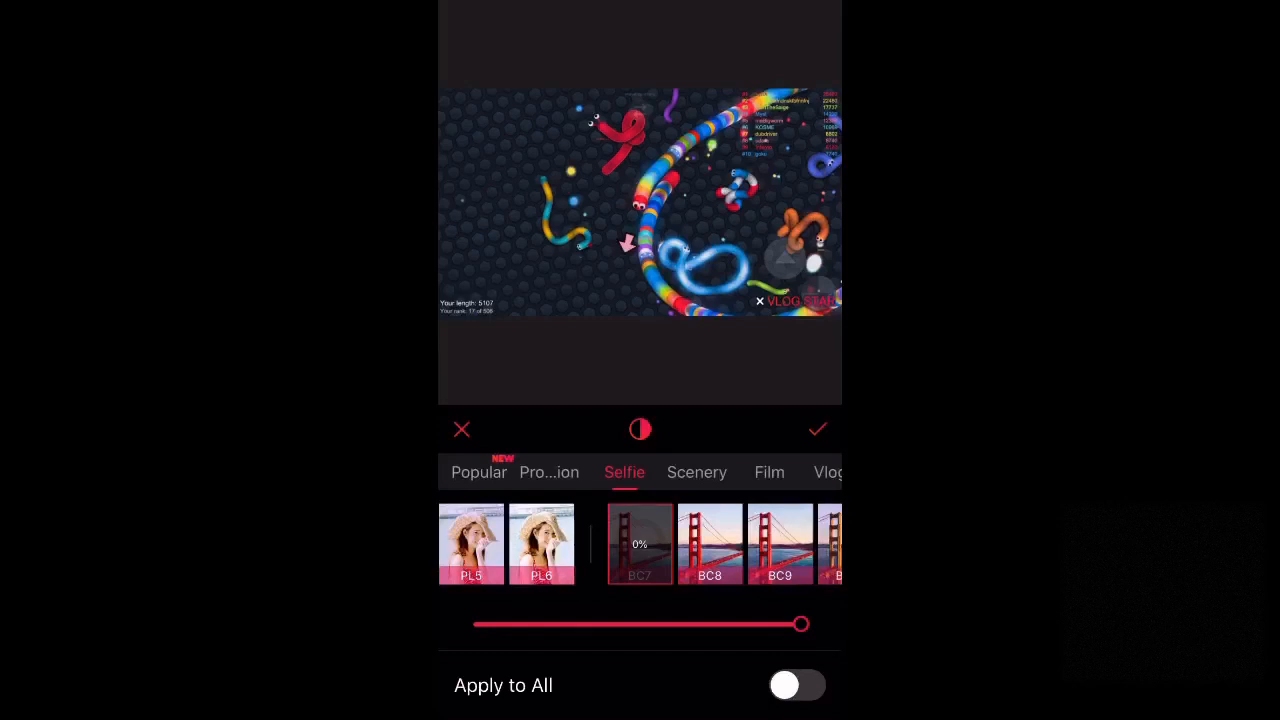
pyautogui.click(818, 428)
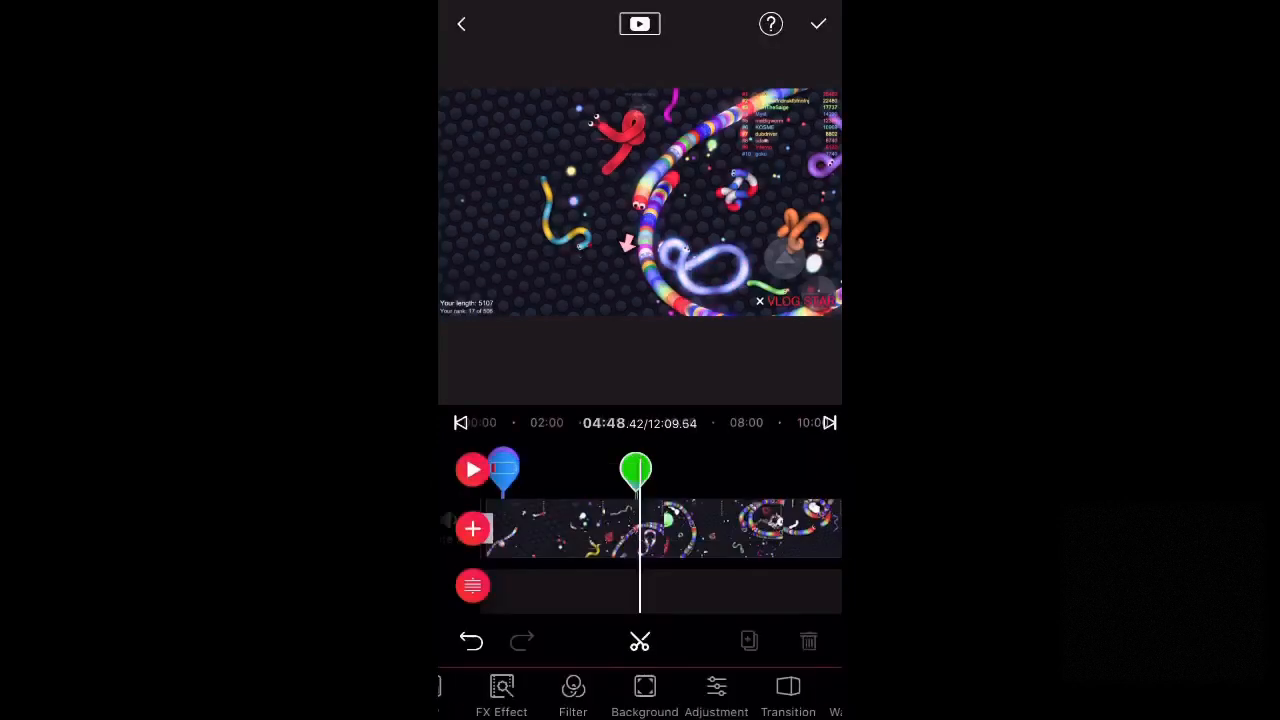
# - Set the video's background colour to the white swatch
pyautogui.click(644, 696)
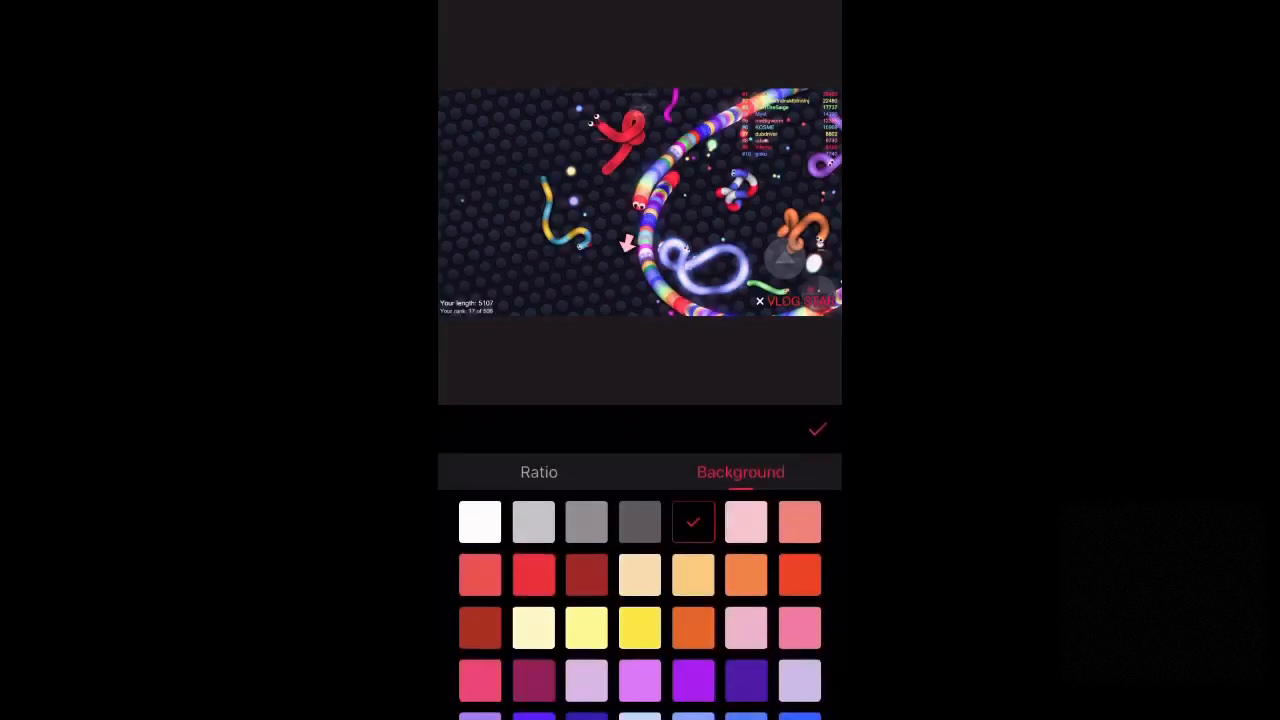
pyautogui.click(480, 520)
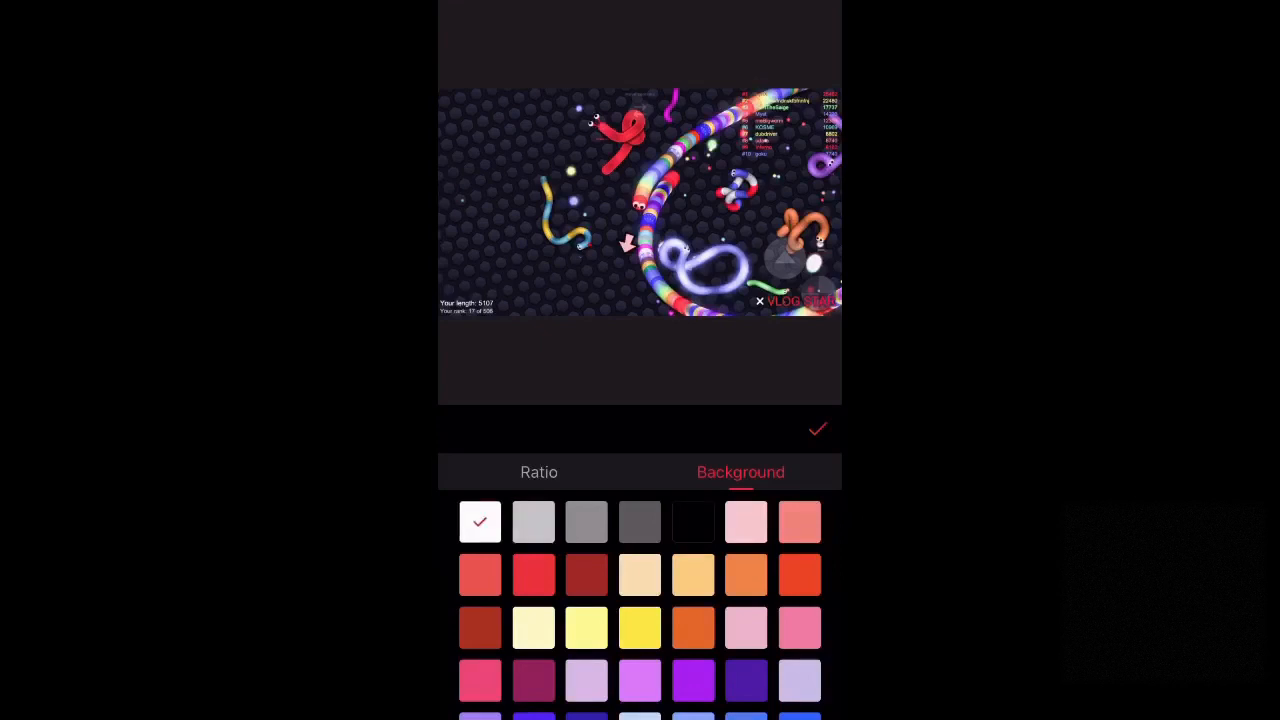
pyautogui.click(480, 520)
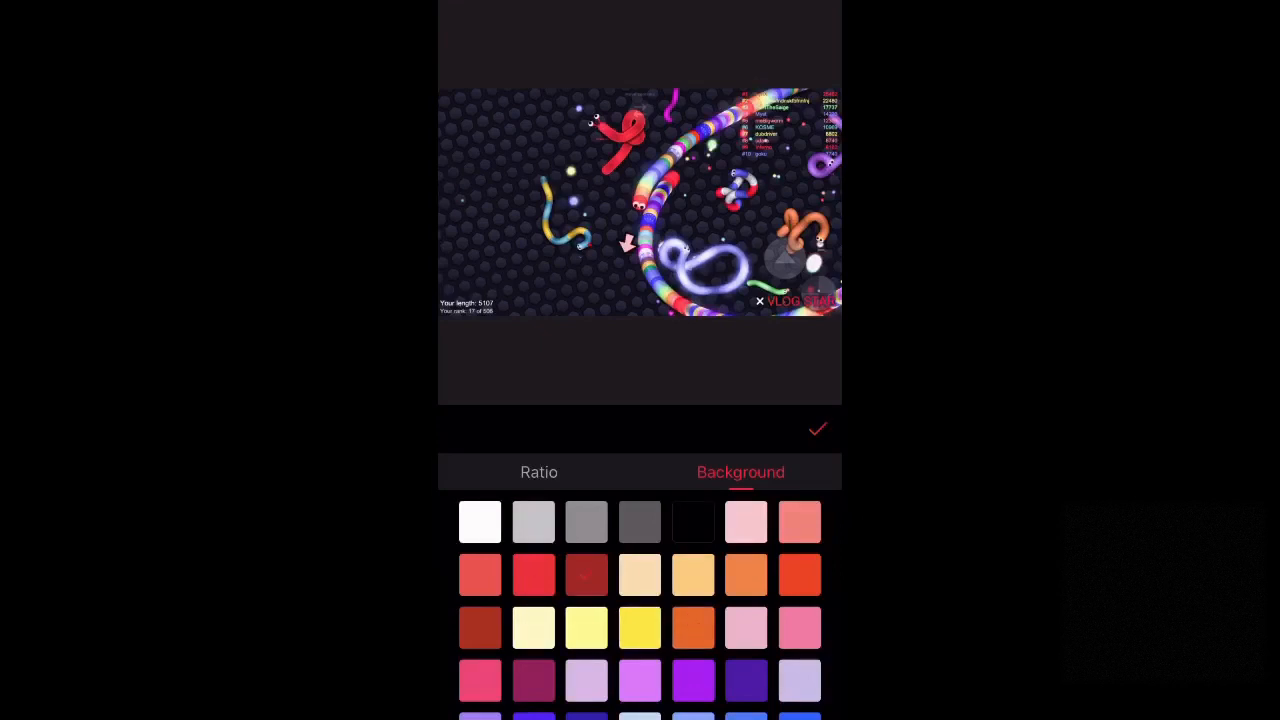
pyautogui.click(818, 428)
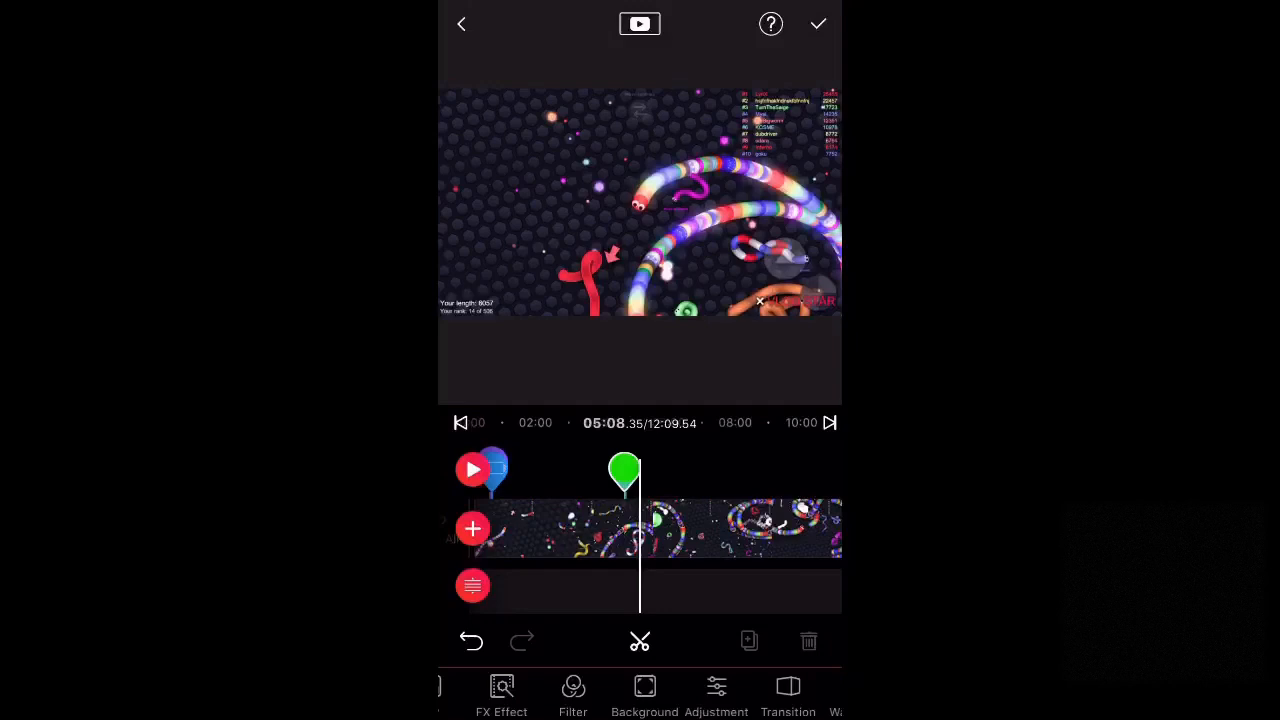
# - Apply colour adjustments of contrast 1.8, exposure 0.8 and white balance 7358
pyautogui.click(716, 696)
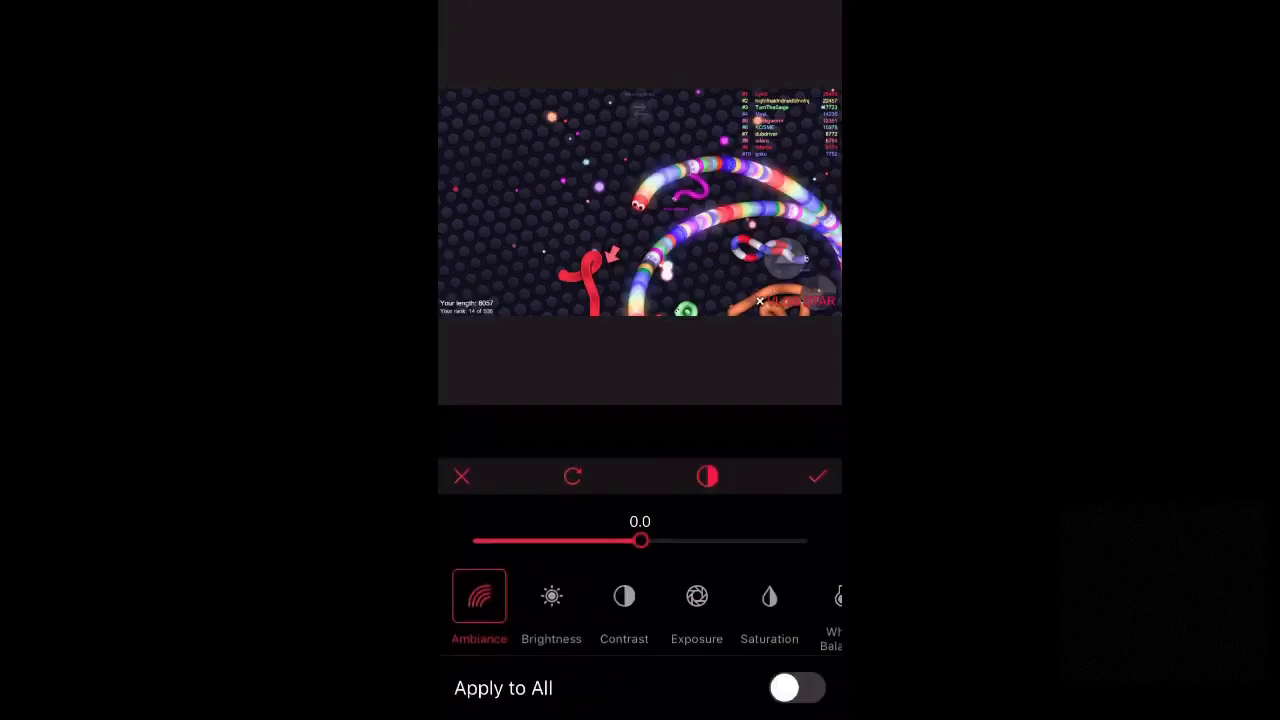
pyautogui.click(552, 596)
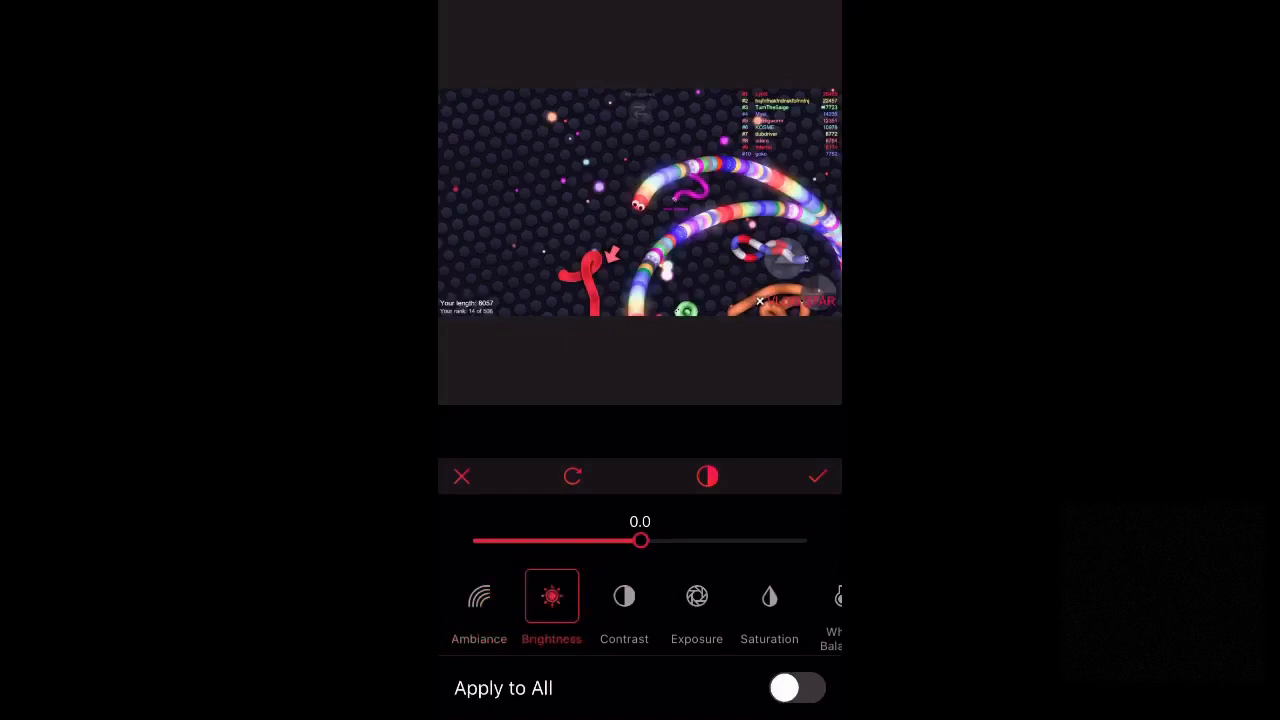
pyautogui.moveTo(642, 540); pyautogui.dragTo(778, 540)
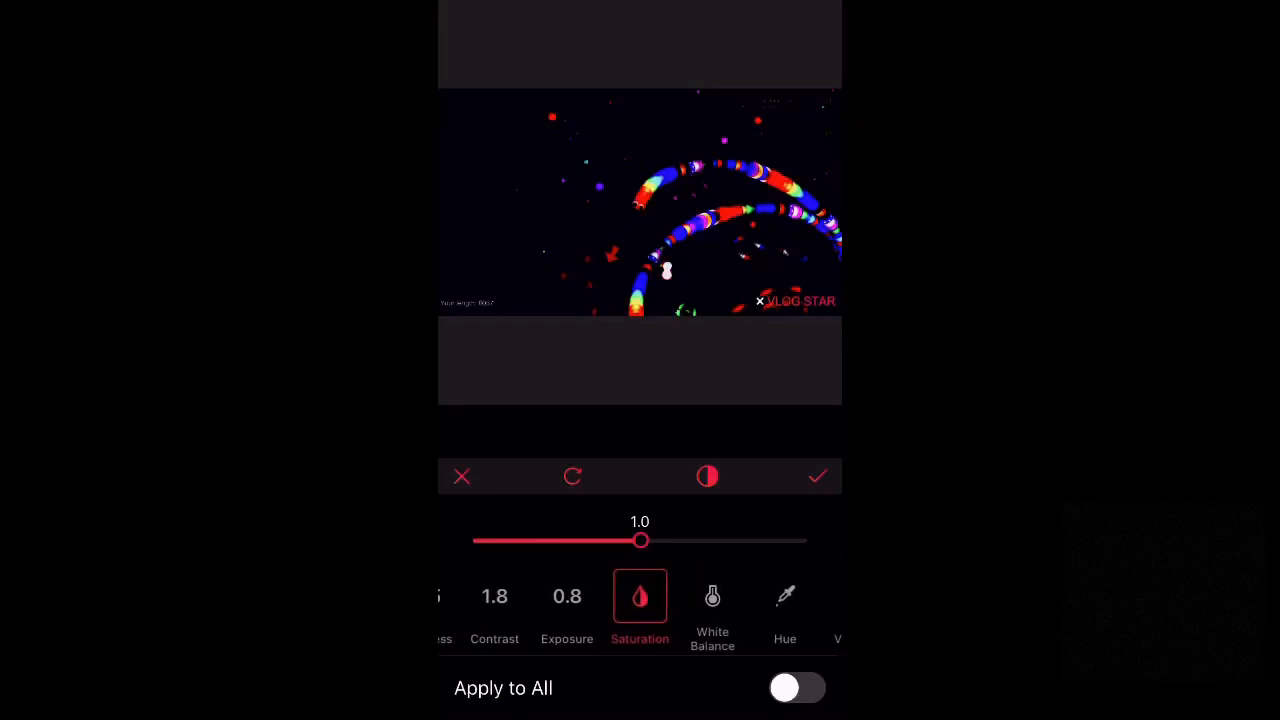
pyautogui.click(712, 604)
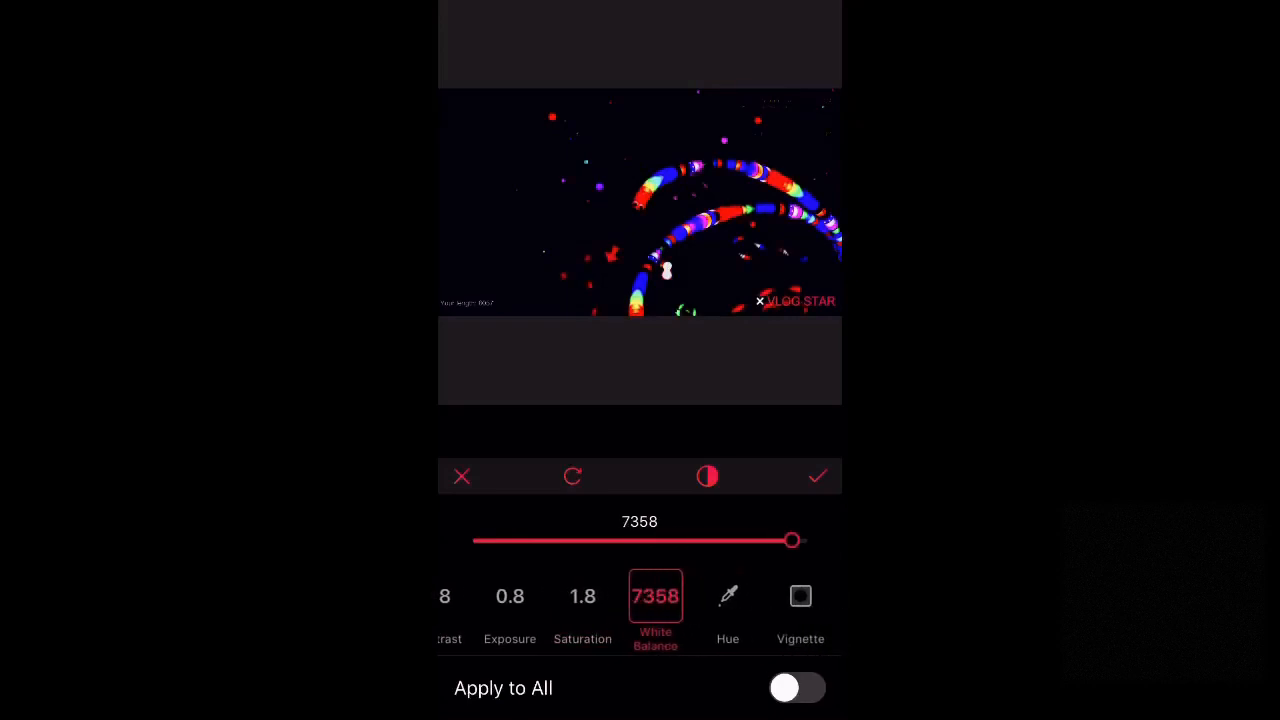
pyautogui.click(818, 476)
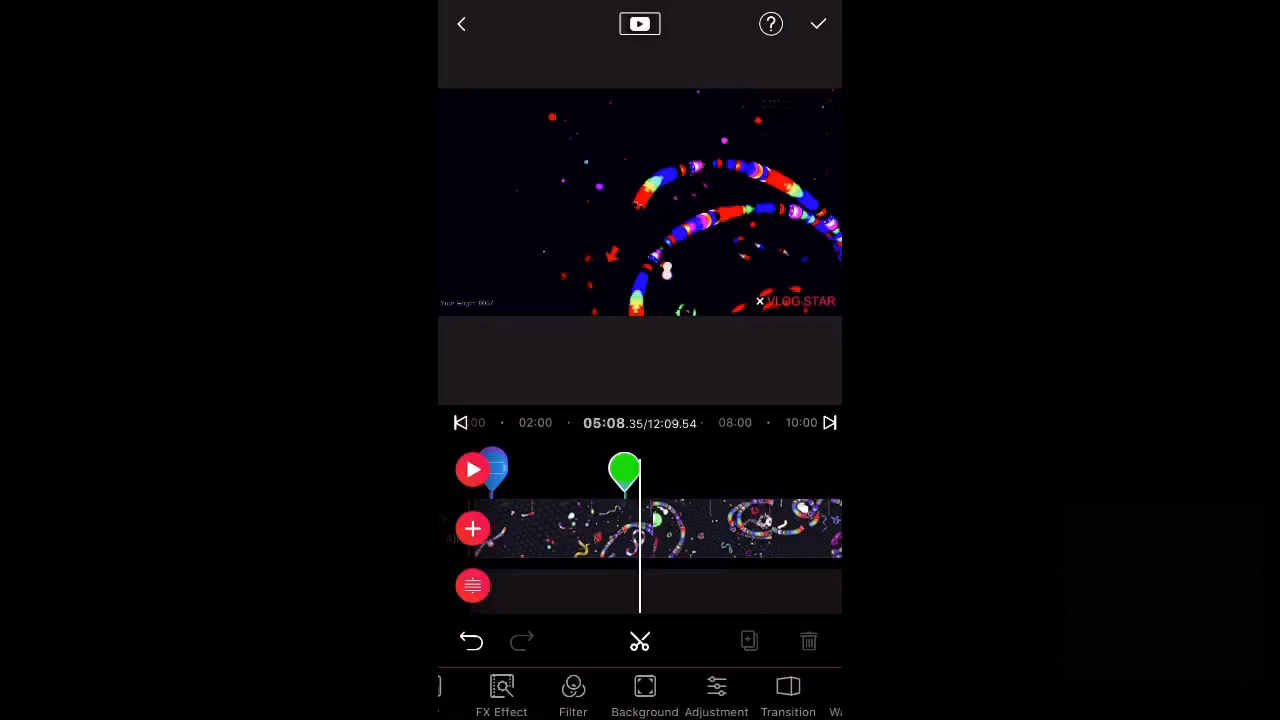
pyautogui.click(788, 696)
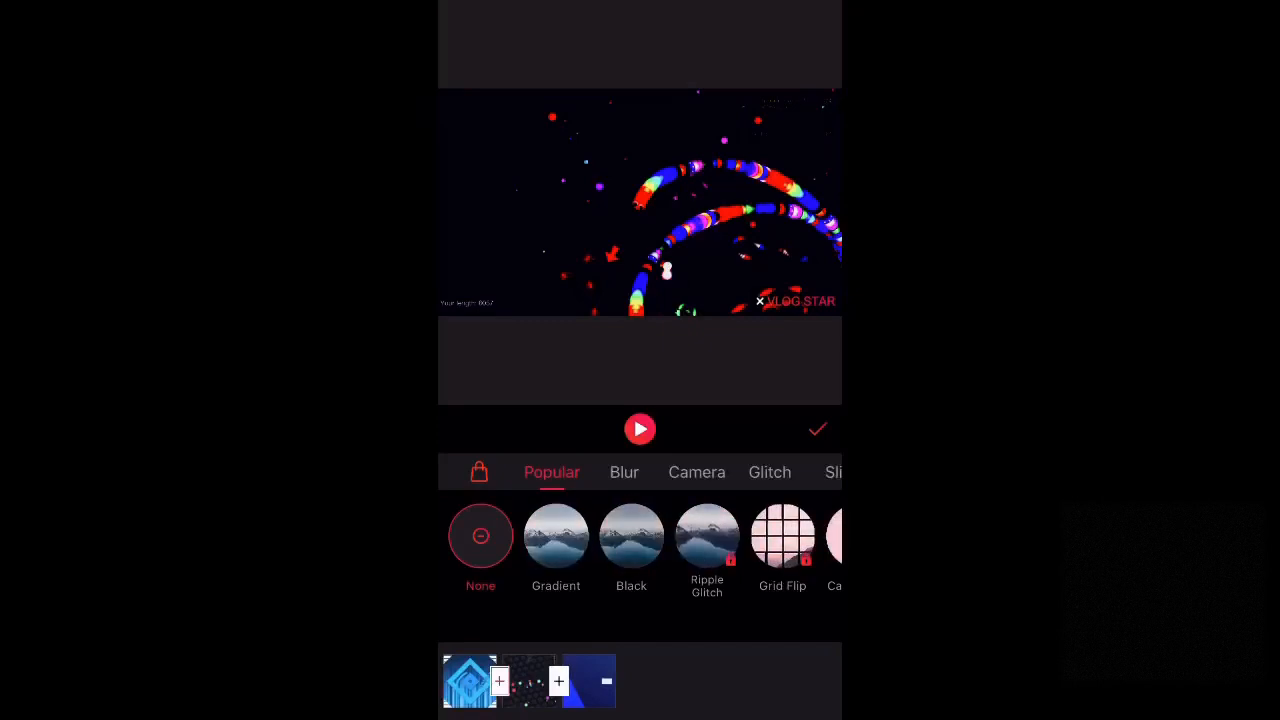
# - Add the one-second White transition from the Blur styles
pyautogui.click(624, 472)
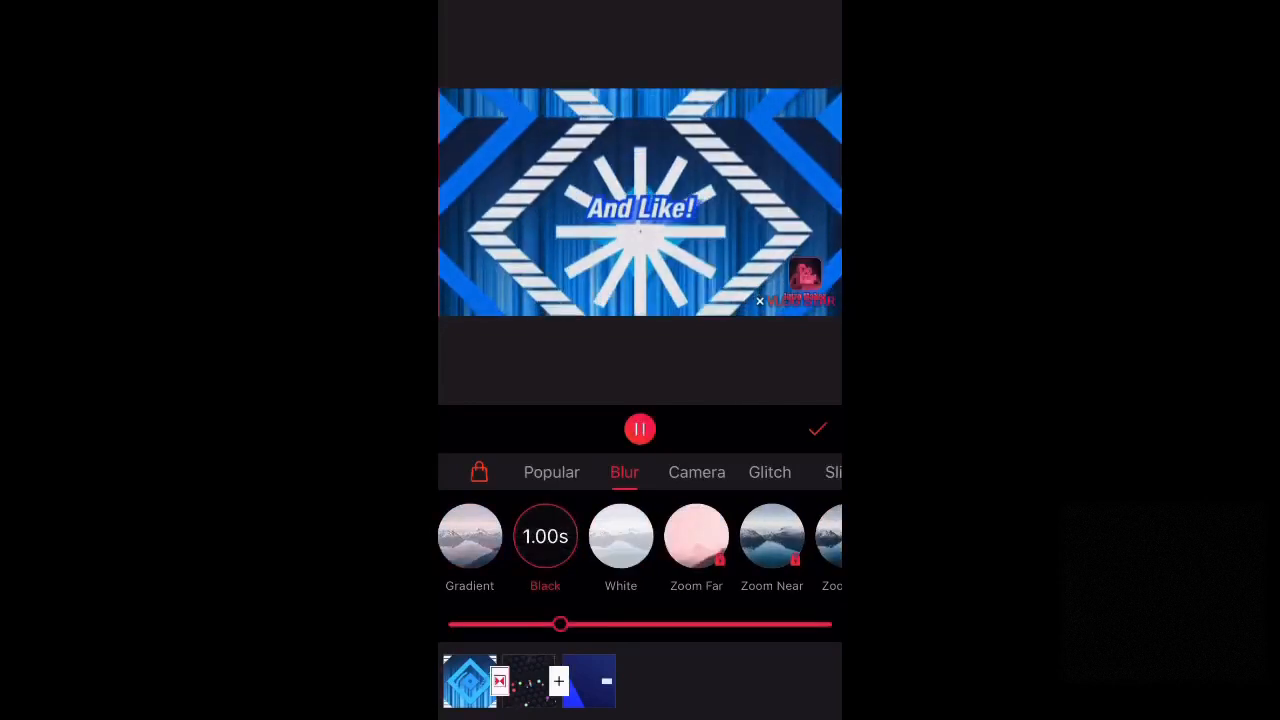
pyautogui.click(640, 428)
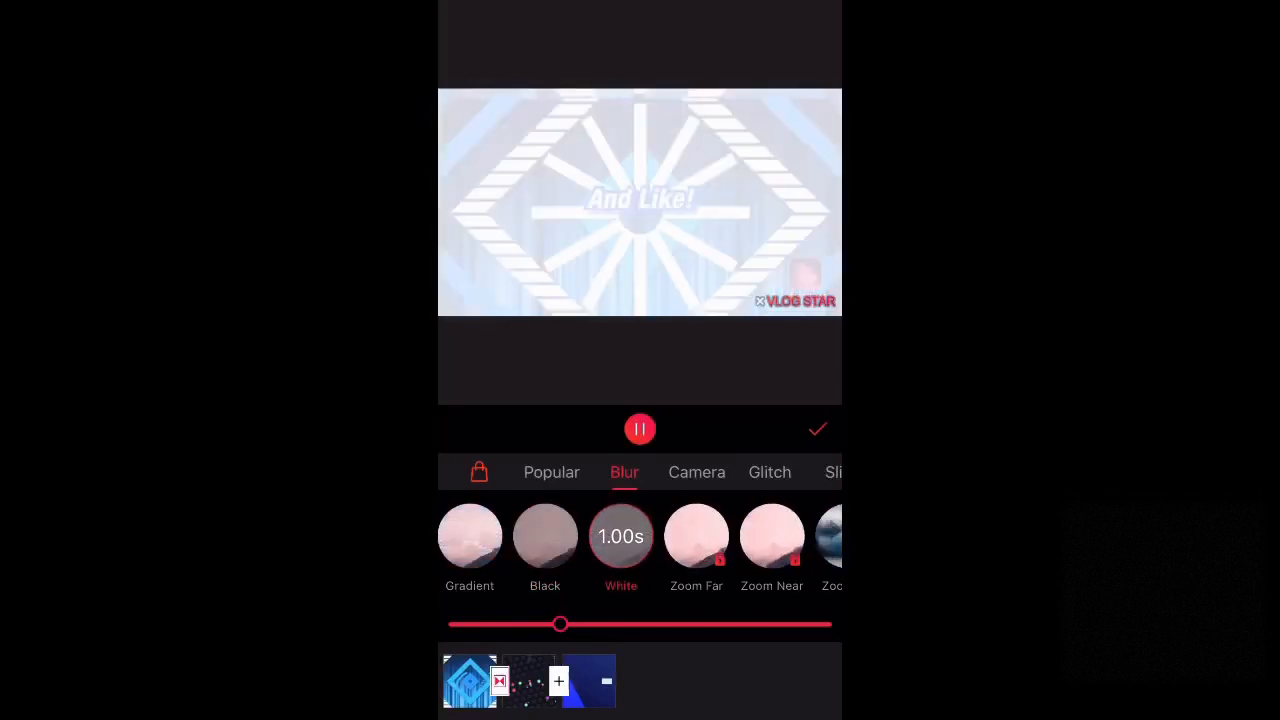
pyautogui.click(816, 428)
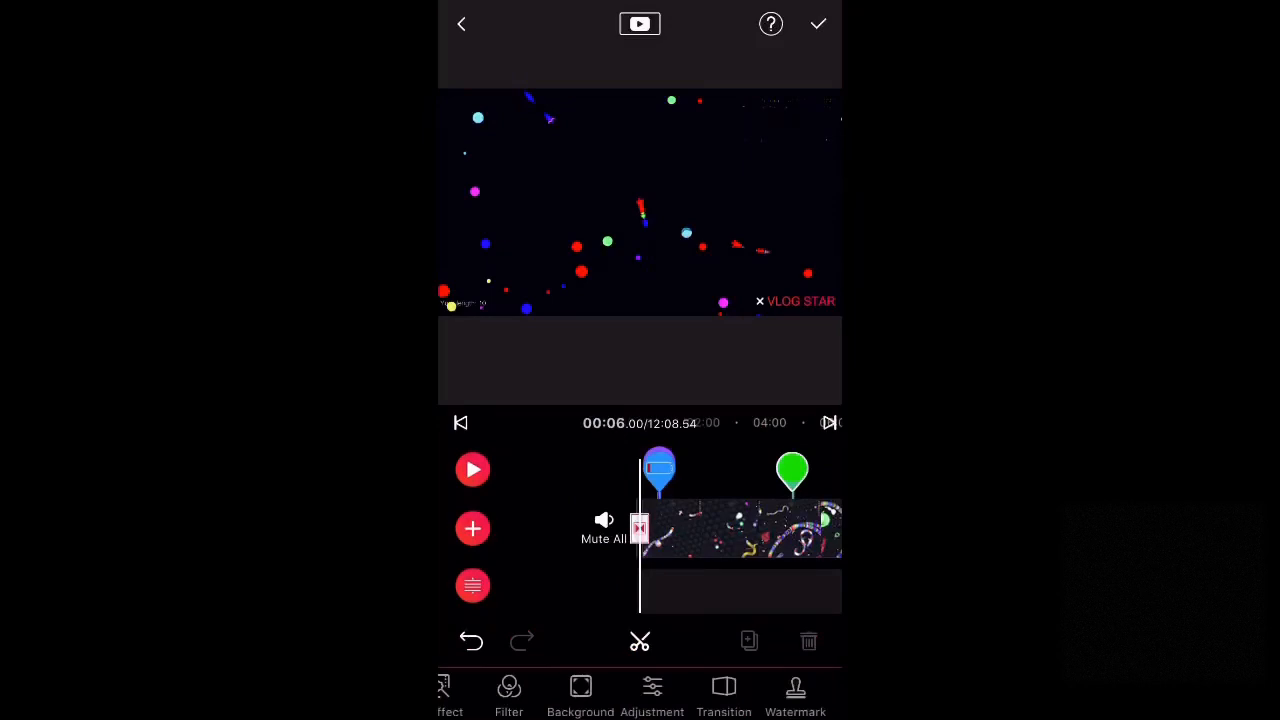
pyautogui.click(796, 696)
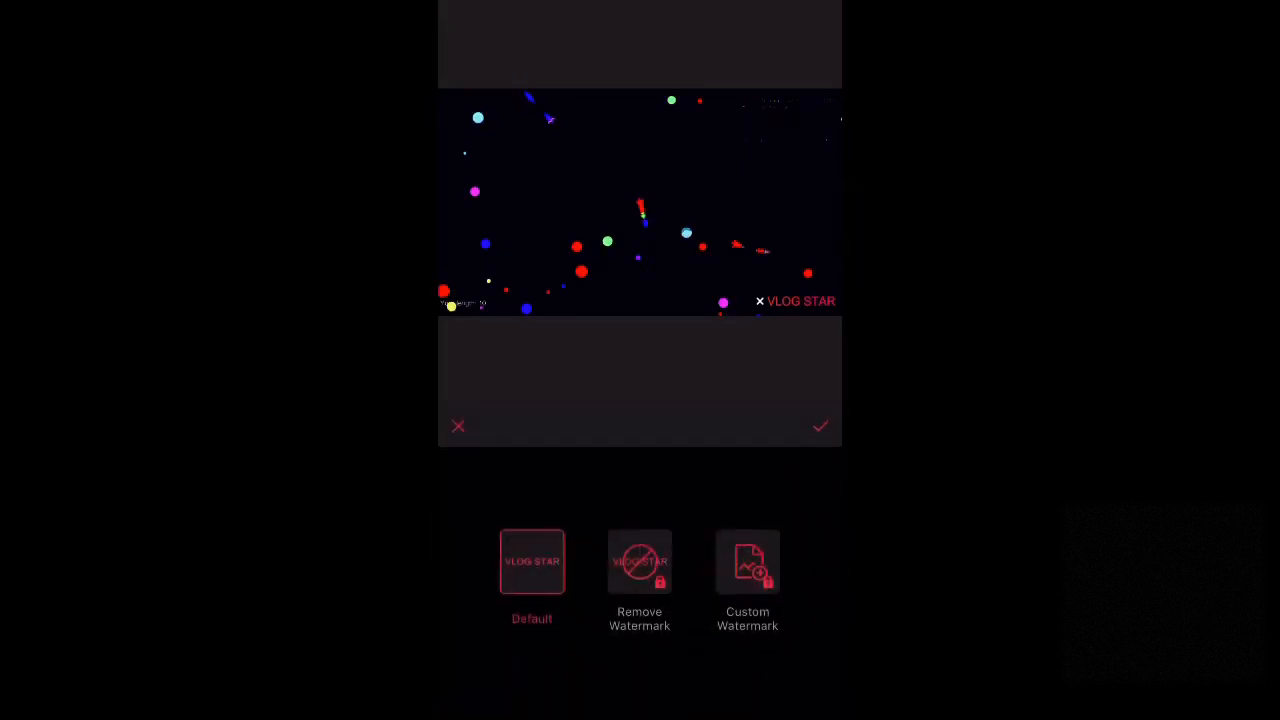